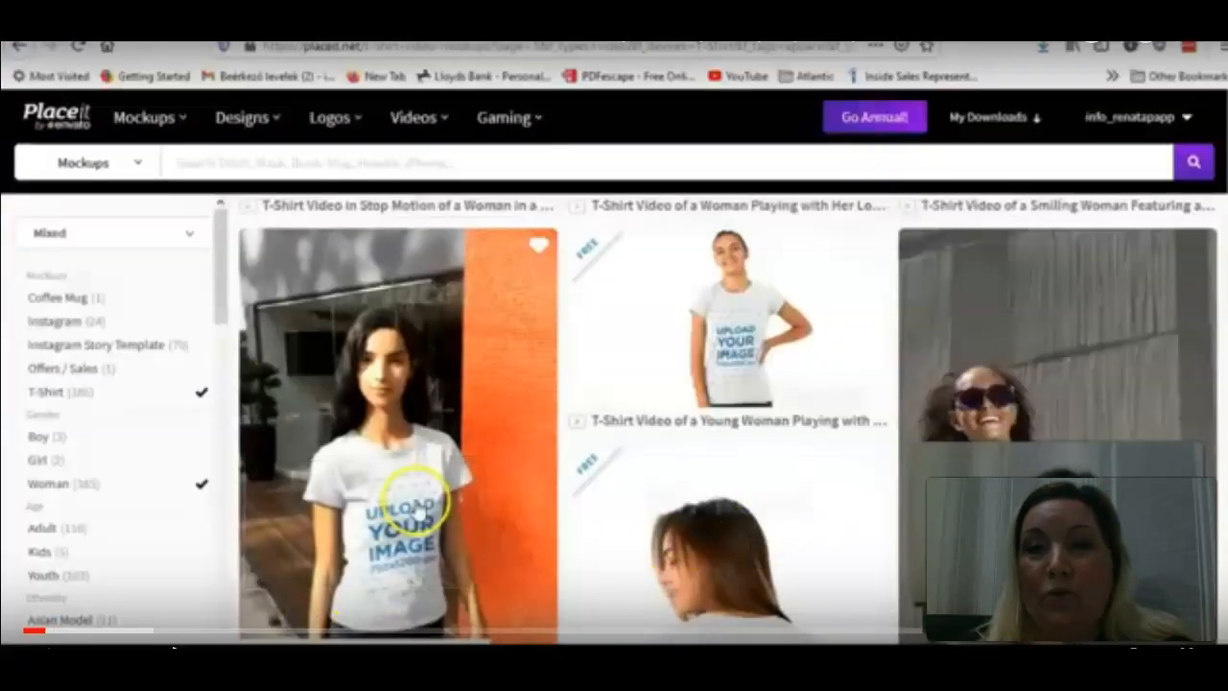
Switch to the best-selling Intro Maker video templates and browse the Designs categories
{"action": "left_click", "coordinate": [914, 80]}
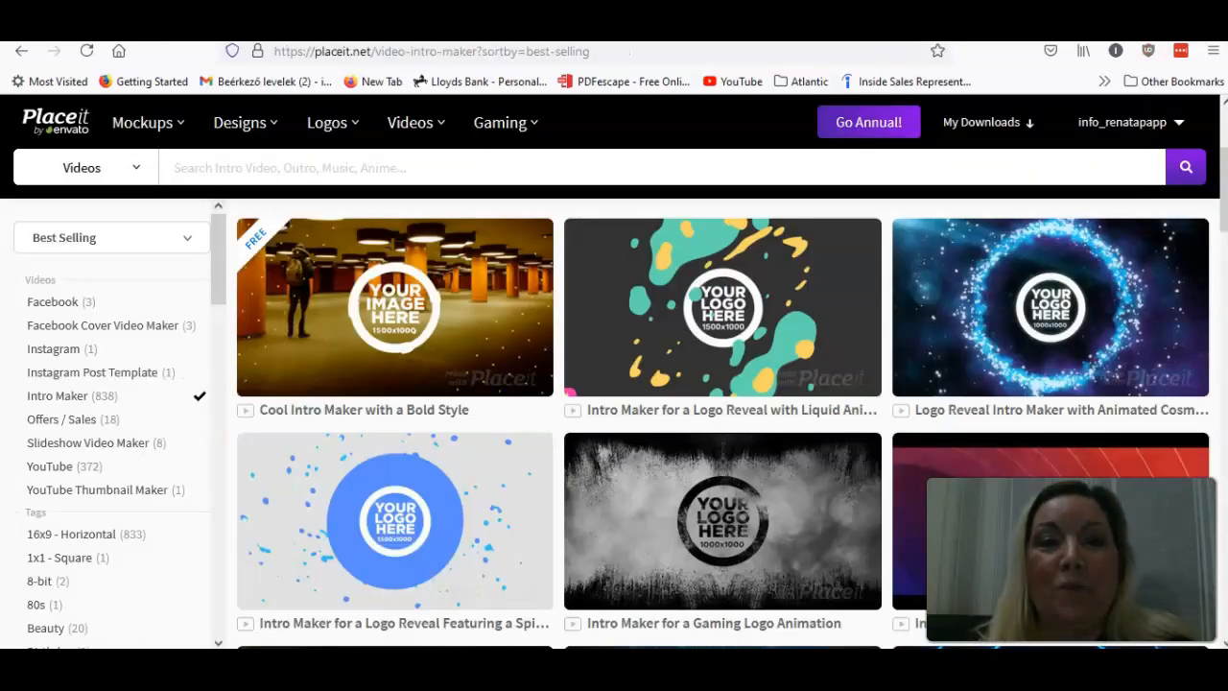
{"action": "left_click", "coordinate": [240, 123]}
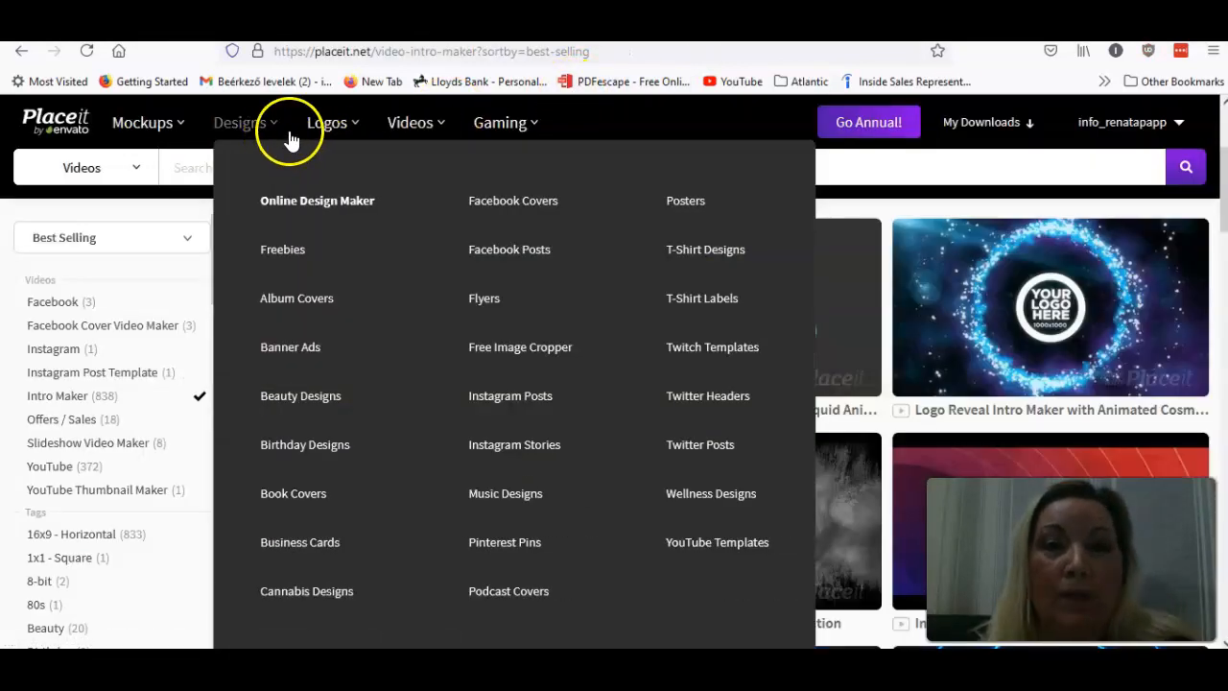
{"action": "mouse_move", "coordinate": [296, 154]}
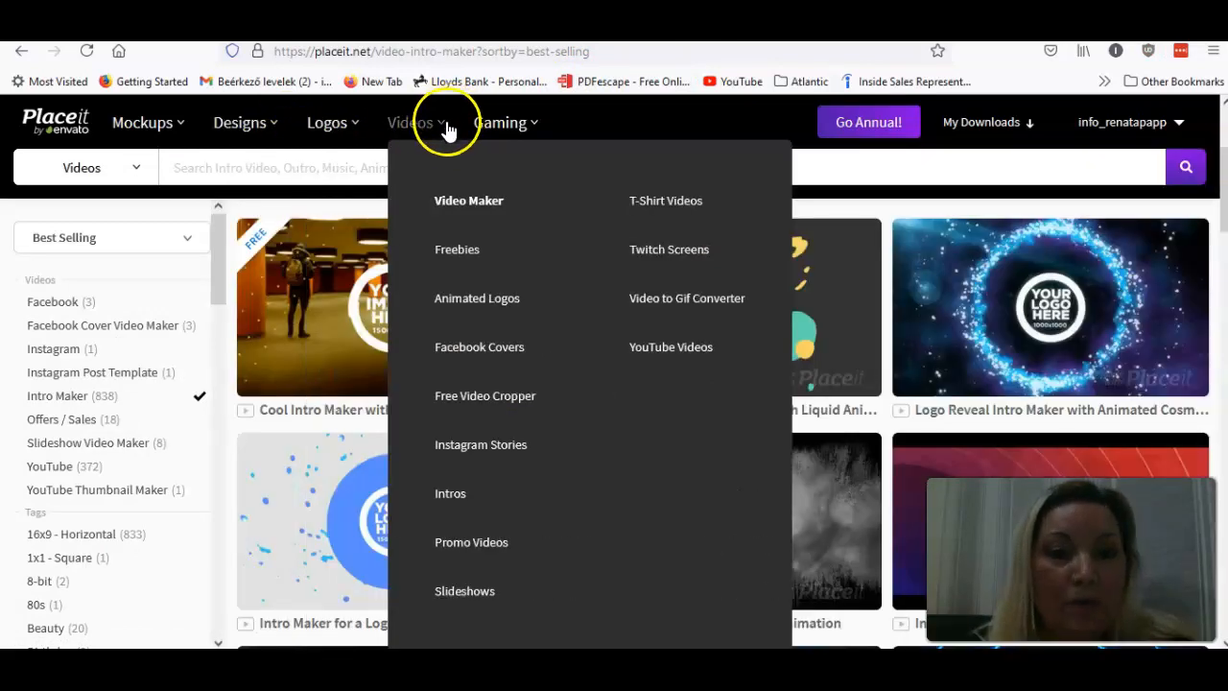
{"action": "mouse_move", "coordinate": [451, 493]}
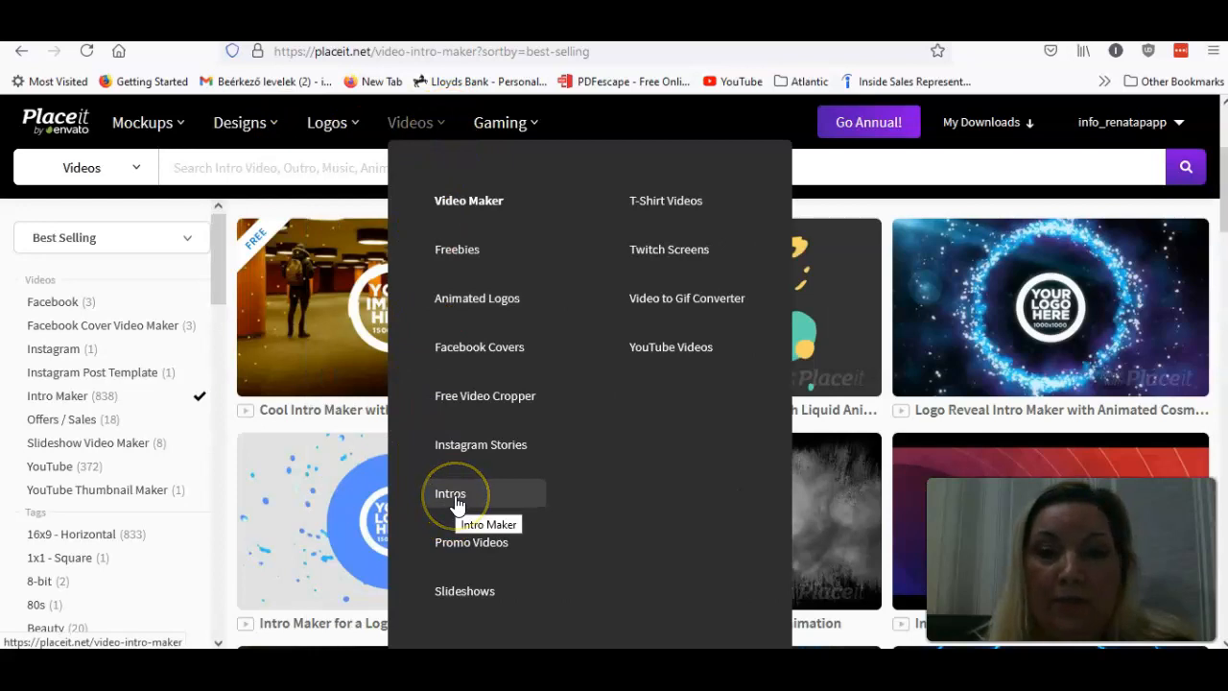
{"action": "mouse_move", "coordinate": [491, 182]}
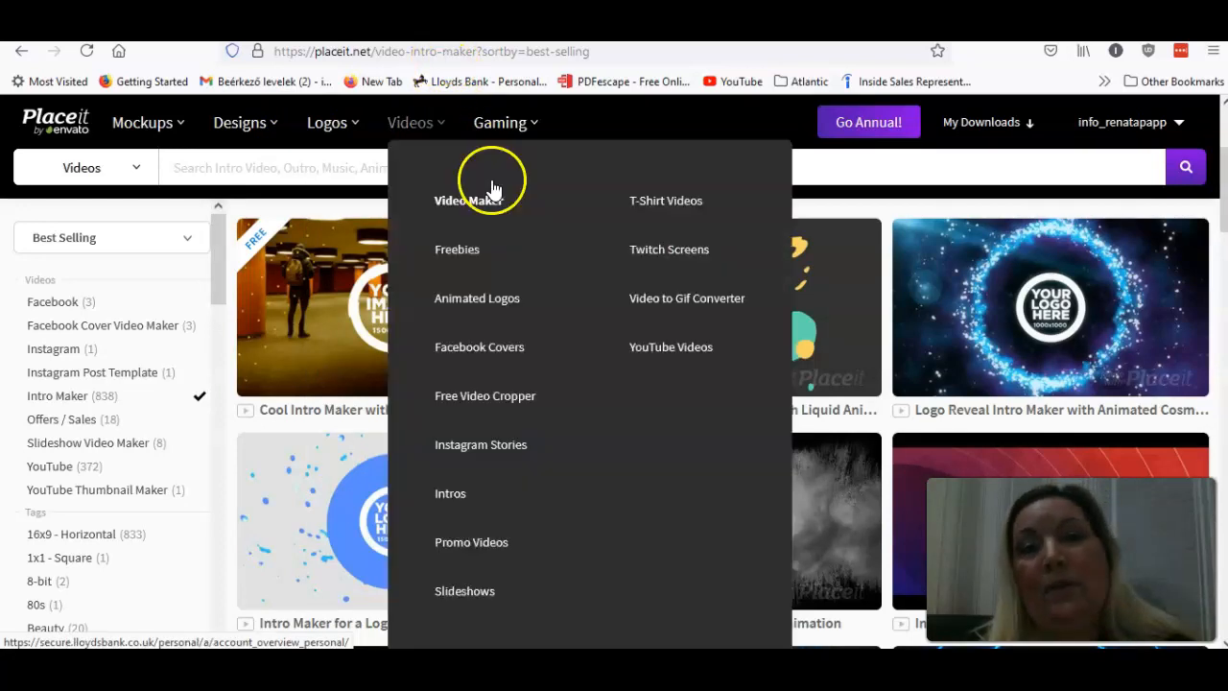
{"action": "mouse_move", "coordinate": [672, 348]}
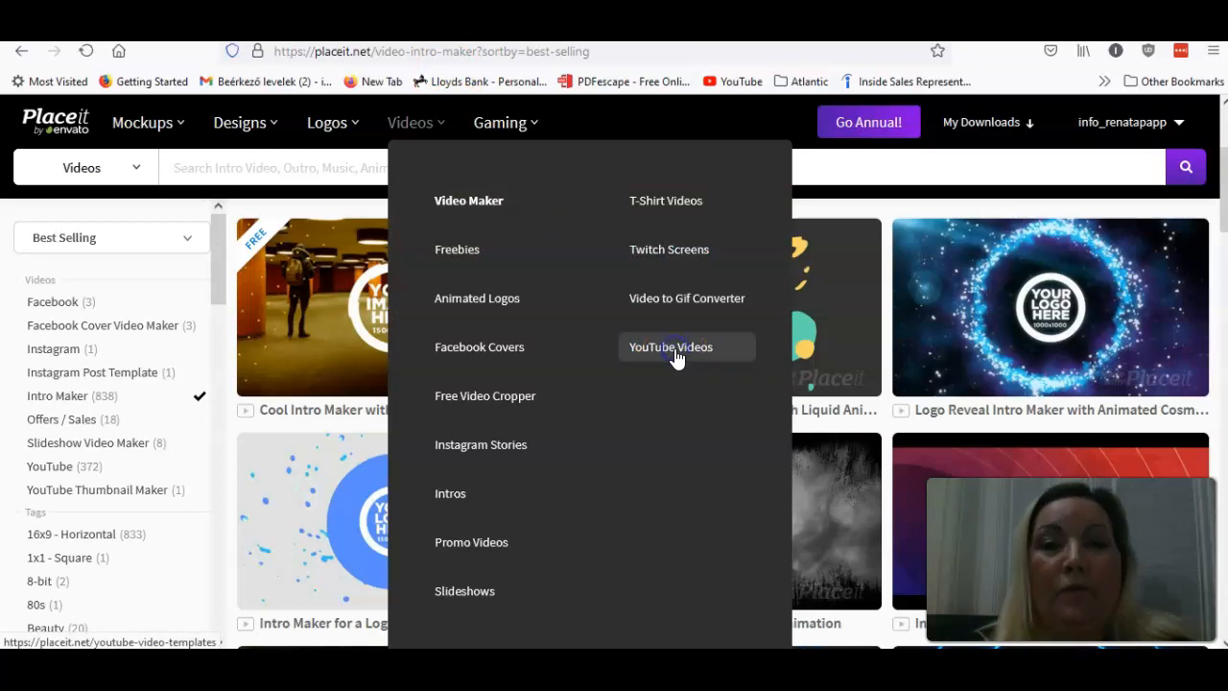
Filter YouTube video templates to Intro Maker and scroll to the cosmic-particles logo reveal
{"action": "left_click", "coordinate": [672, 347]}
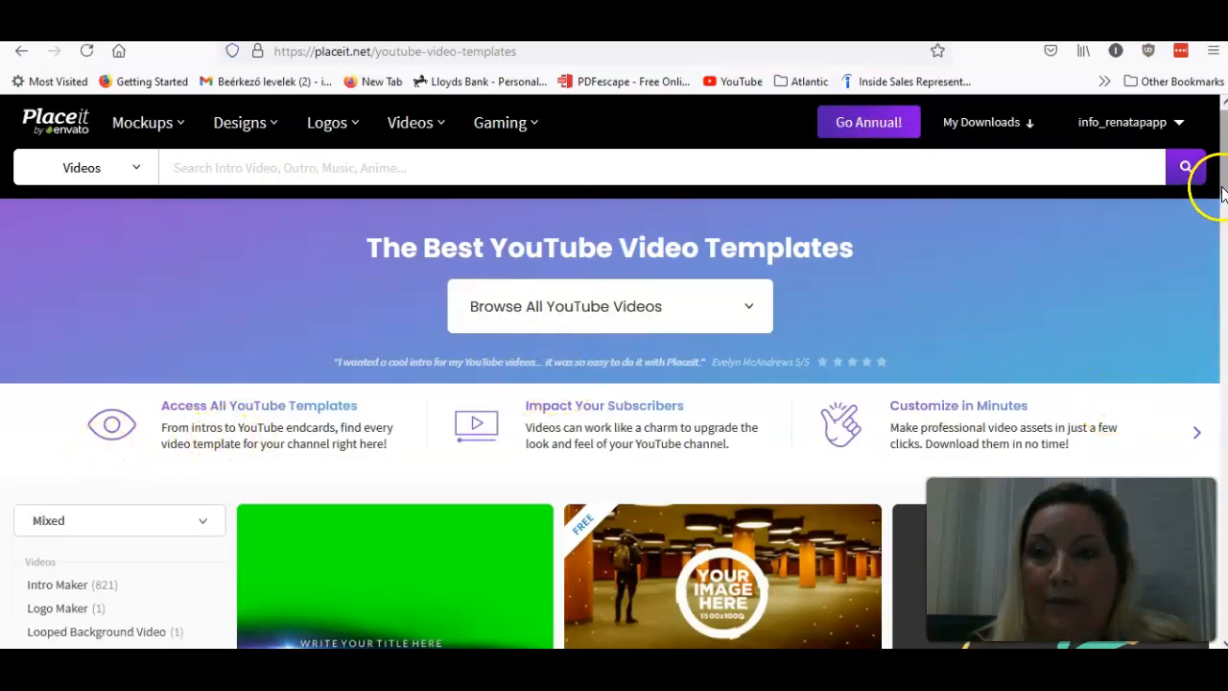
{"action": "scroll", "scroll_direction": "down", "scroll_amount": 3}
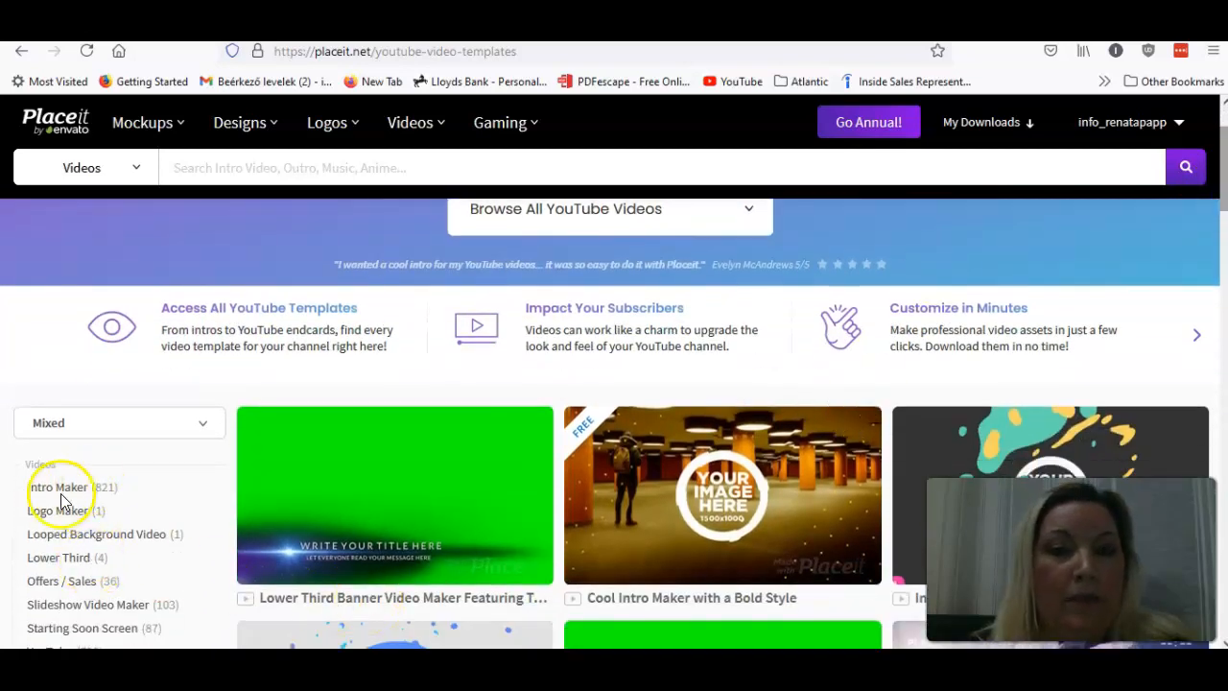
{"action": "left_click", "coordinate": [58, 488]}
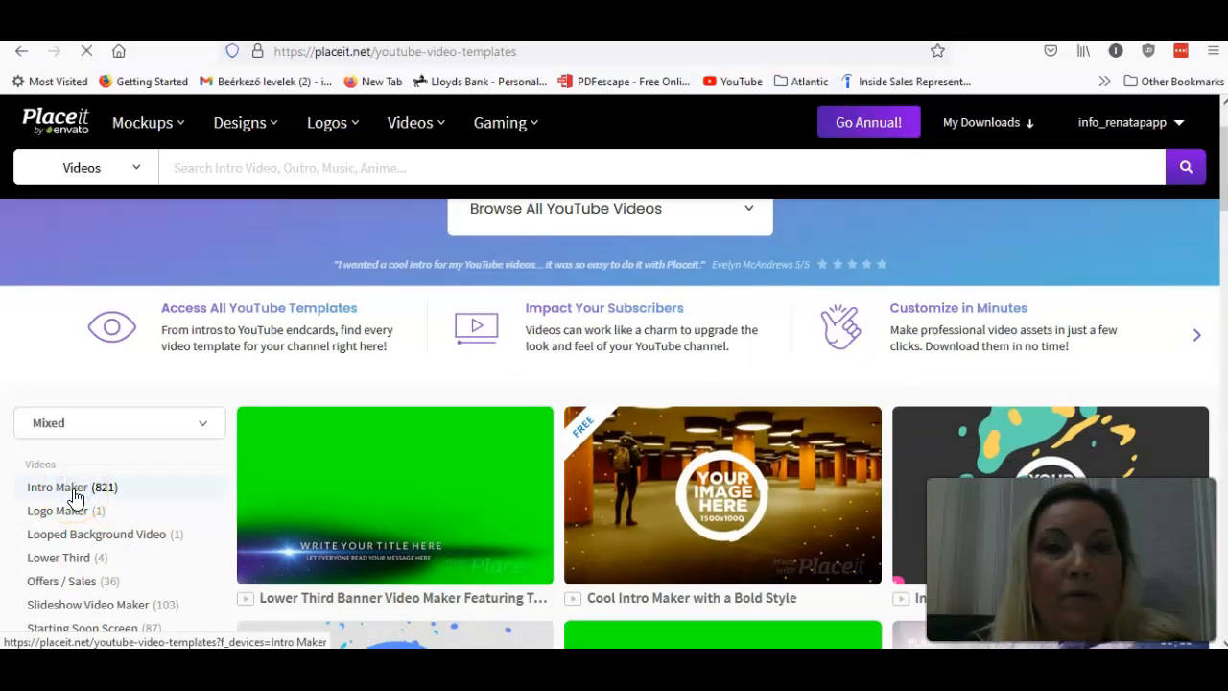
{"action": "left_click", "coordinate": [57, 487]}
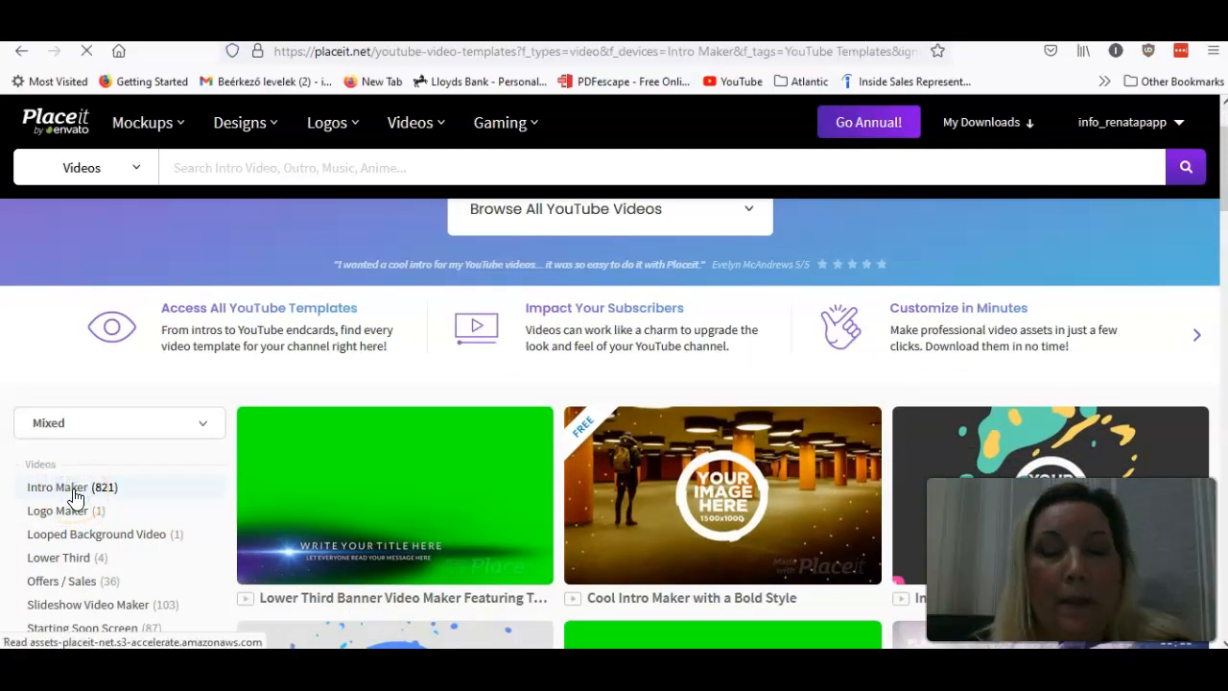
{"action": "left_click", "coordinate": [58, 487]}
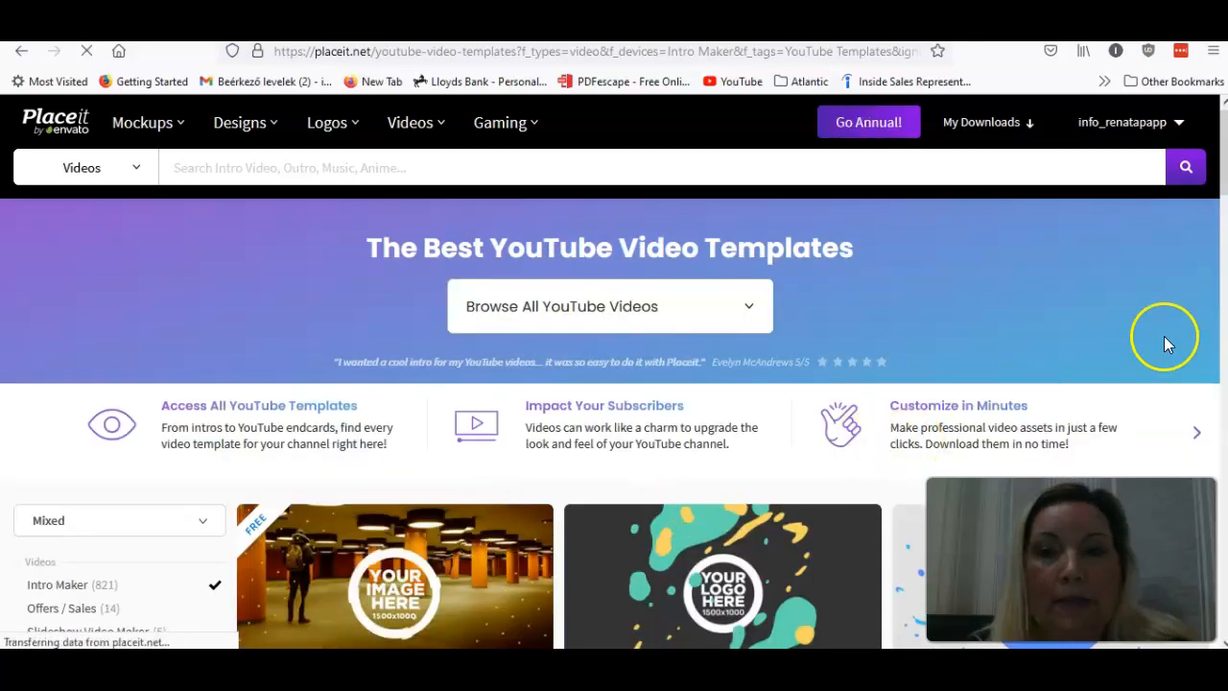
{"action": "scroll", "scroll_direction": "down", "scroll_amount": 3}
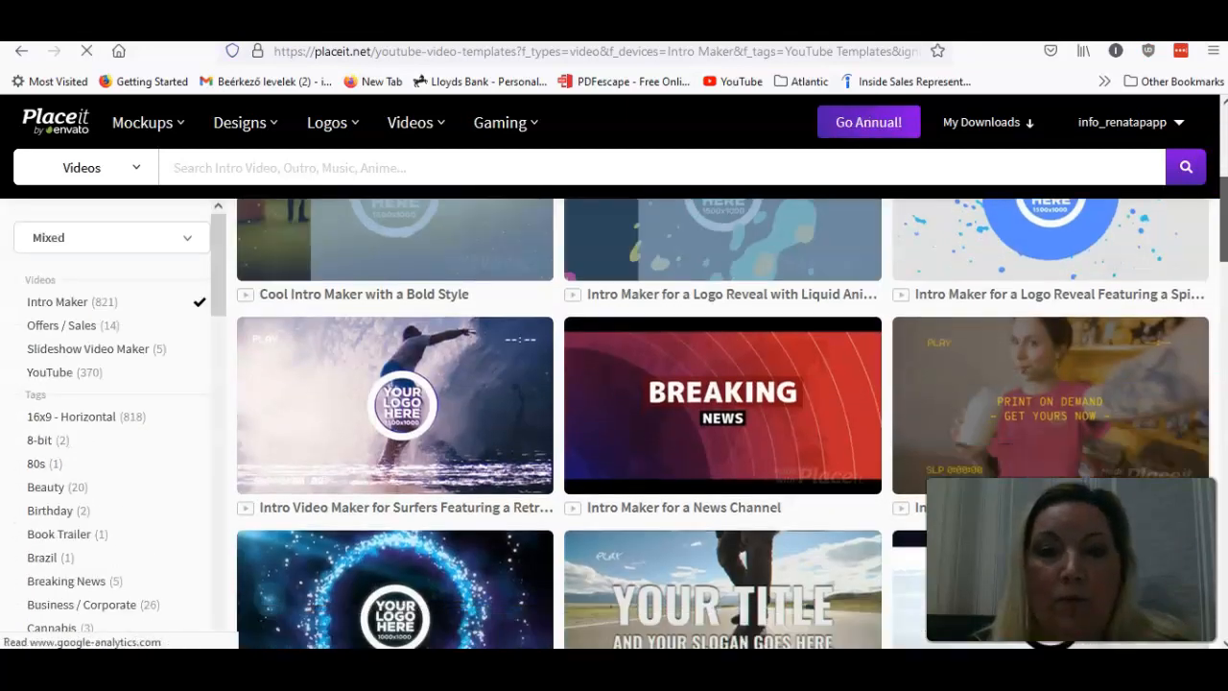
{"action": "scroll", "scroll_direction": "down", "scroll_amount": 3}
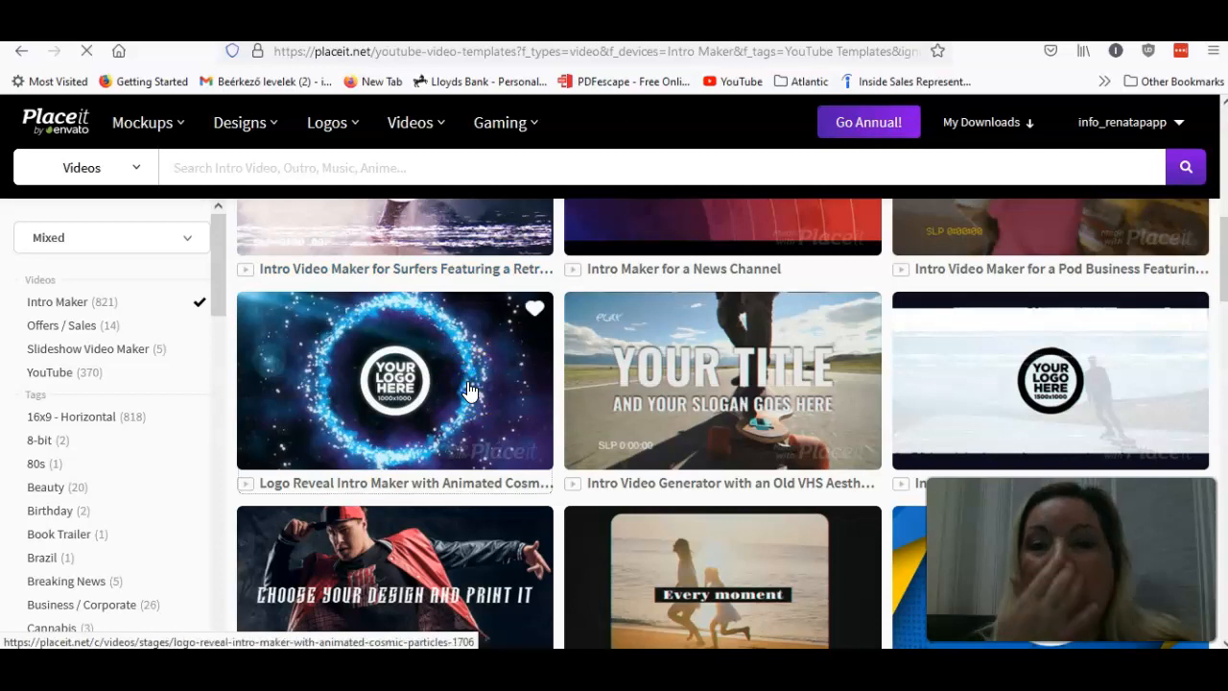
{"action": "mouse_move", "coordinate": [471, 392]}
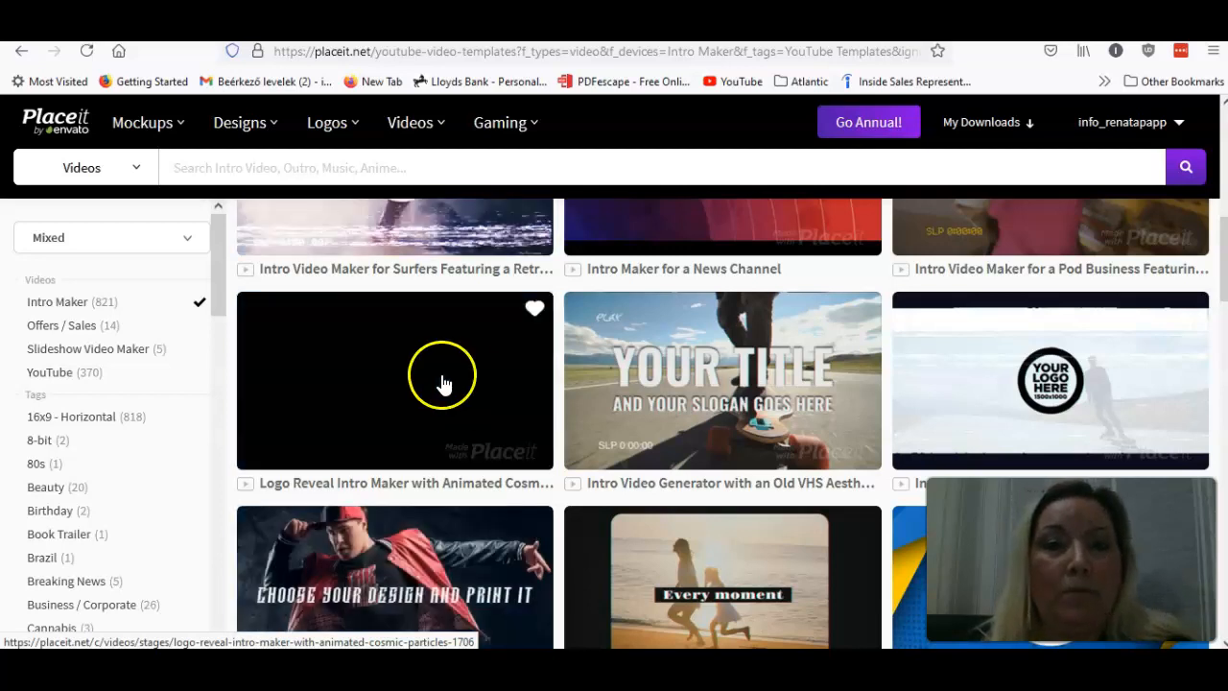
Load the Logo Reveal Intro Maker with Animated Cosmic Particles and Play All to preview it
{"action": "left_click", "coordinate": [443, 376]}
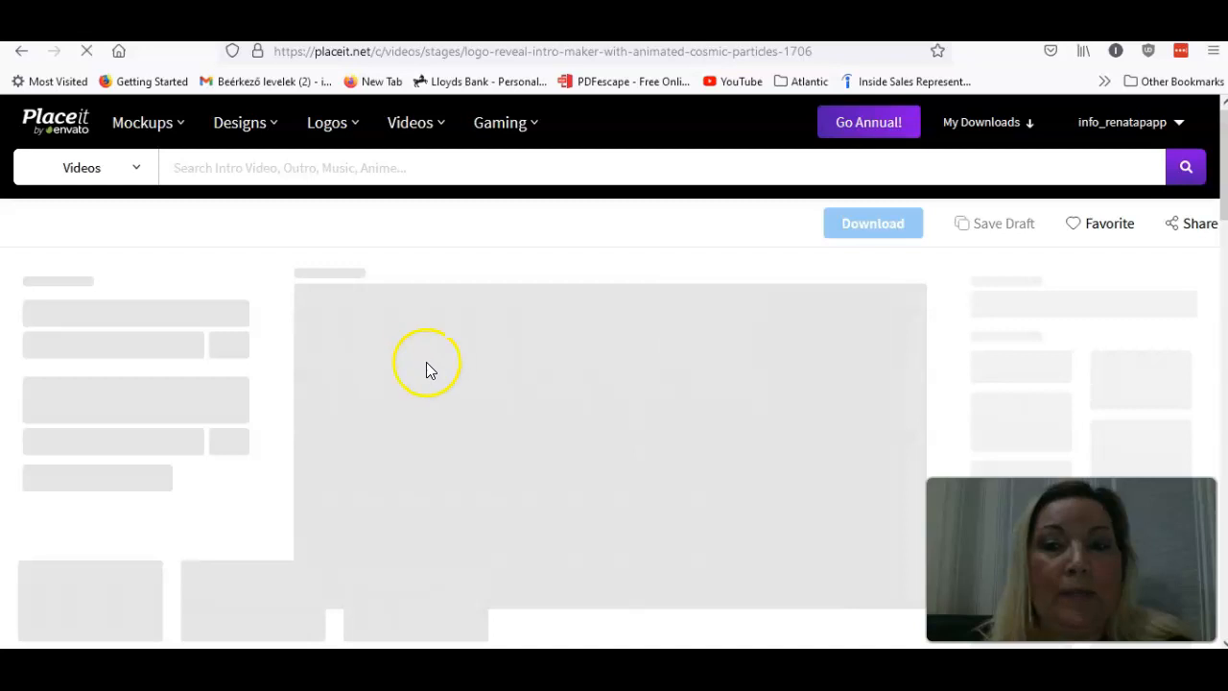
{"action": "mouse_move", "coordinate": [177, 119]}
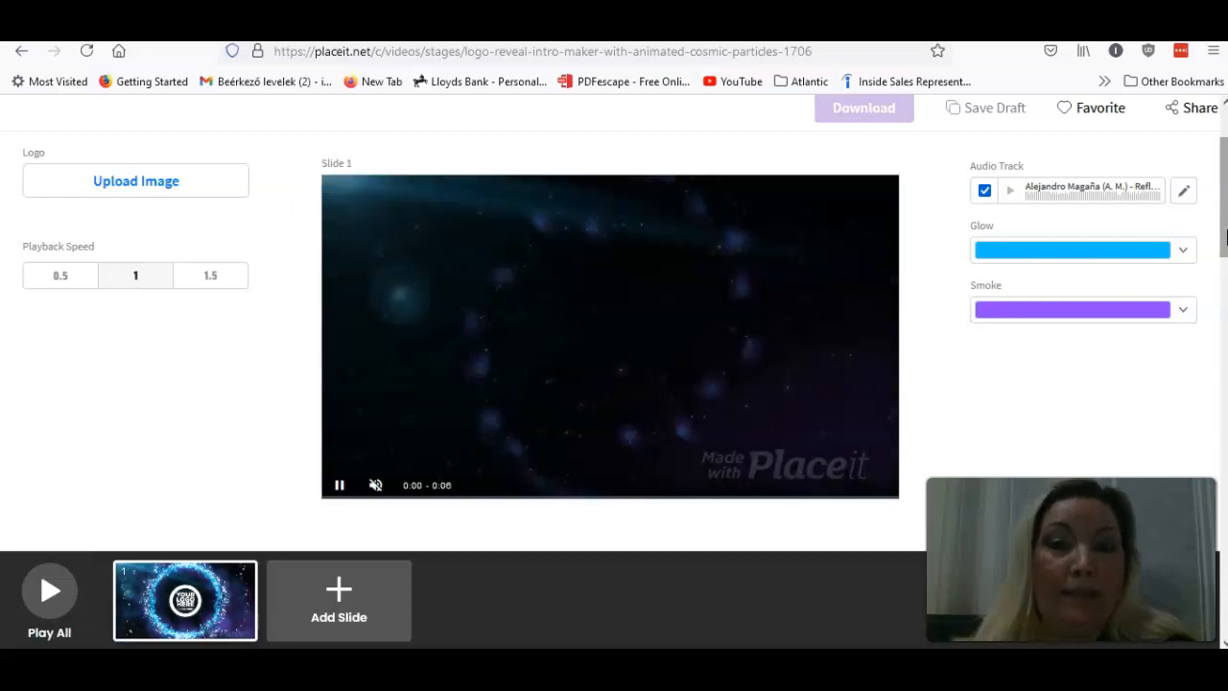
{"action": "left_click", "coordinate": [48, 591]}
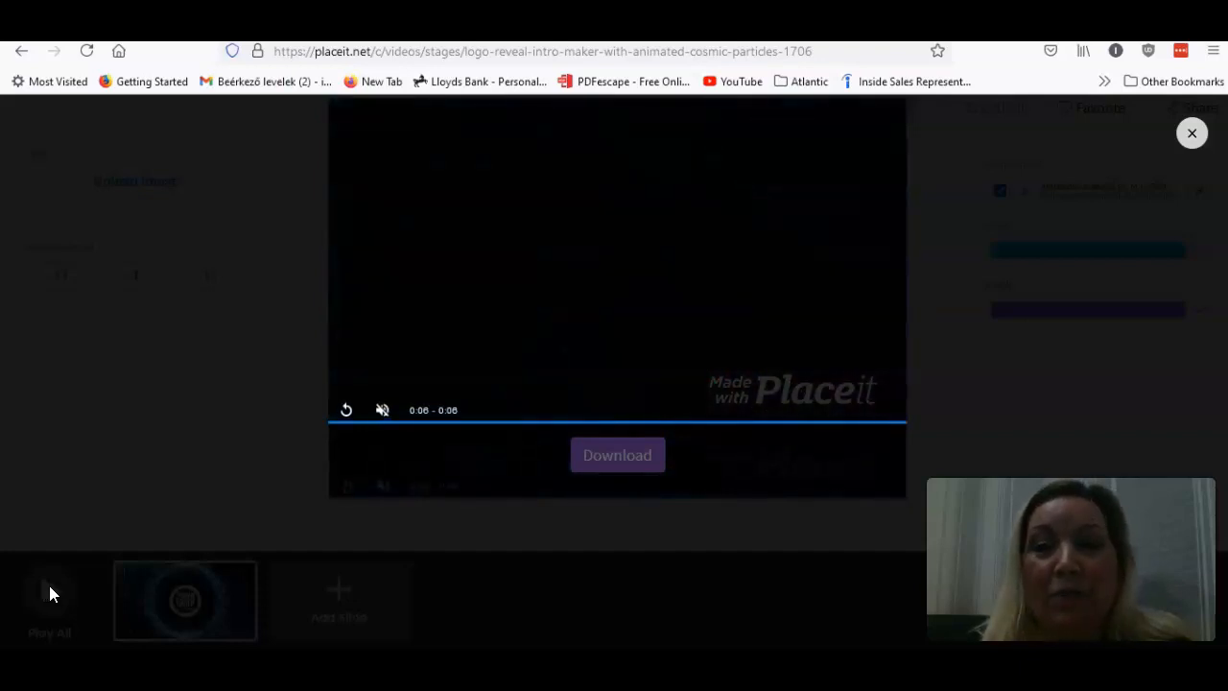
{"action": "mouse_move", "coordinate": [1167, 176]}
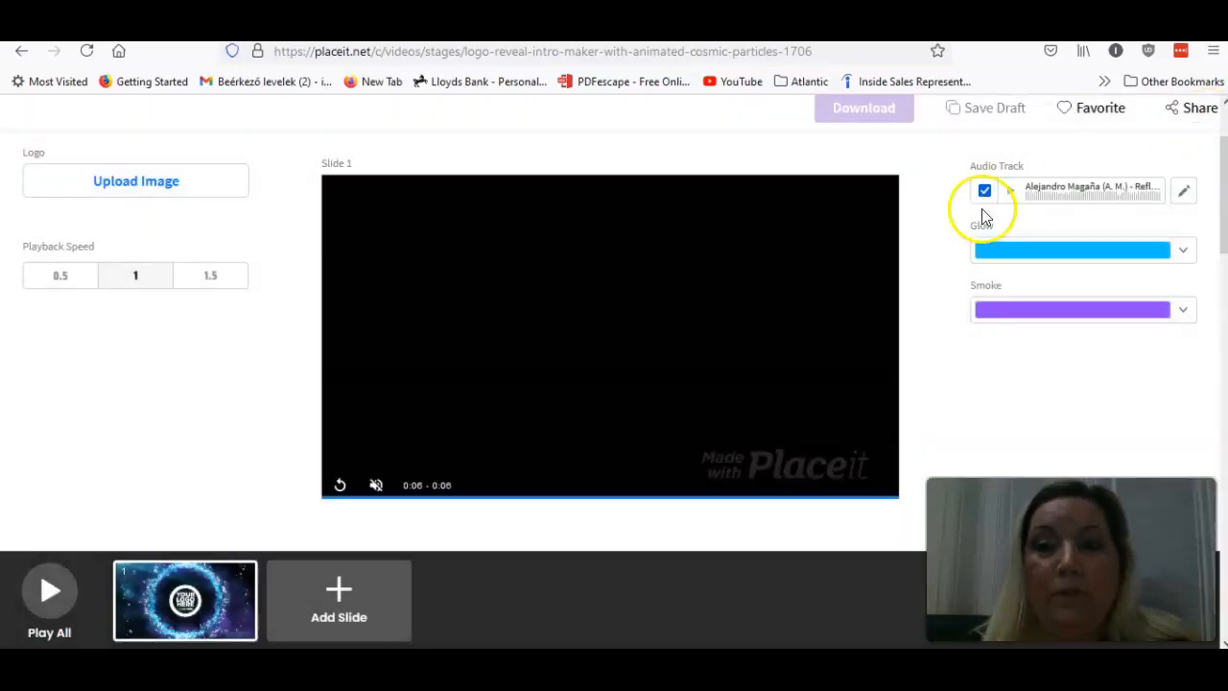
{"action": "mouse_move", "coordinate": [201, 238]}
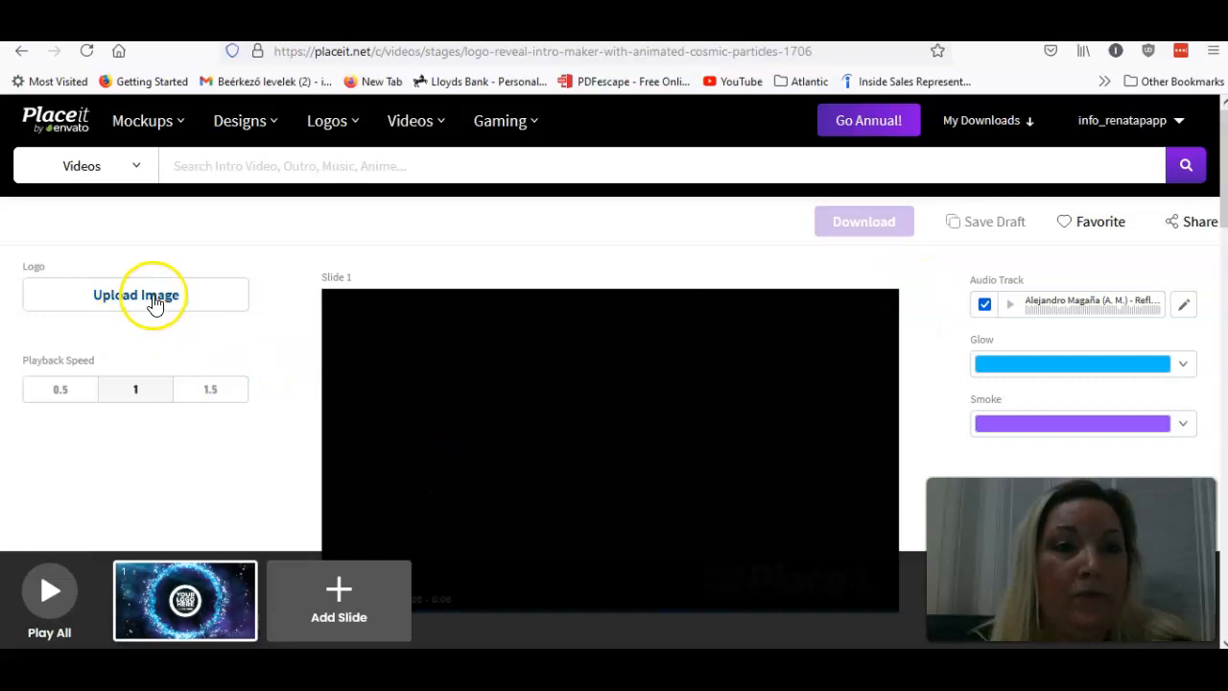
{"action": "mouse_move", "coordinate": [188, 317]}
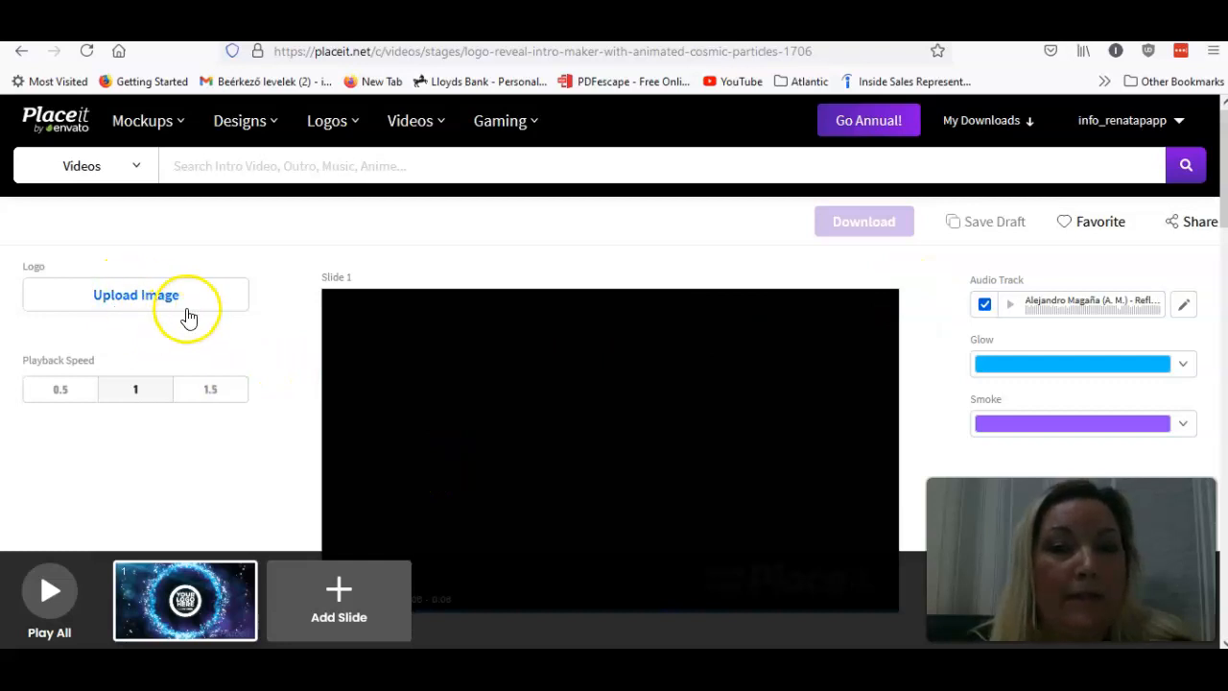
{"action": "mouse_move", "coordinate": [92, 296]}
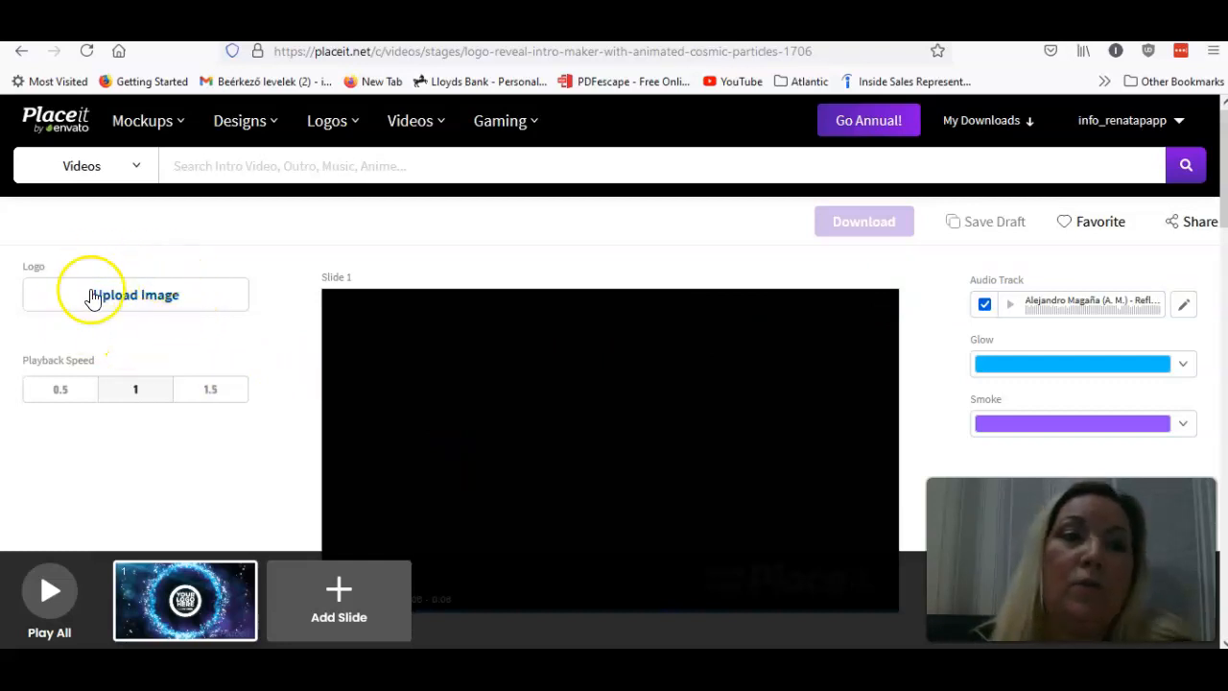
{"action": "mouse_move", "coordinate": [86, 370]}
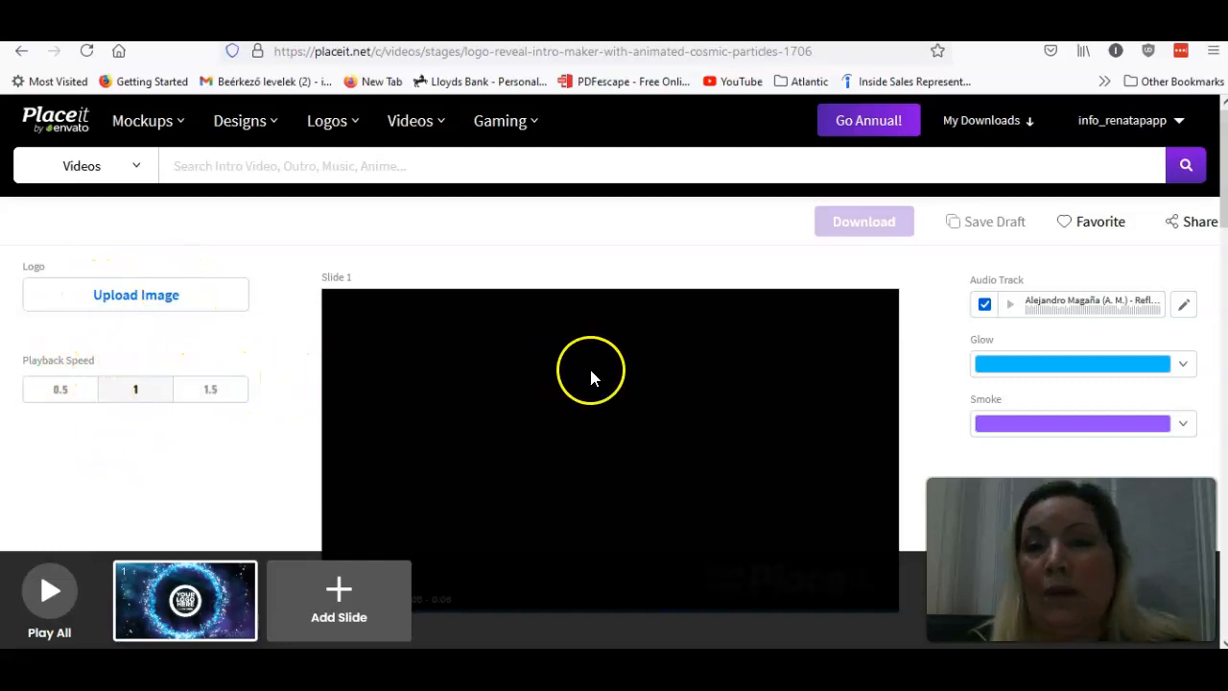
{"action": "mouse_move", "coordinate": [1027, 309]}
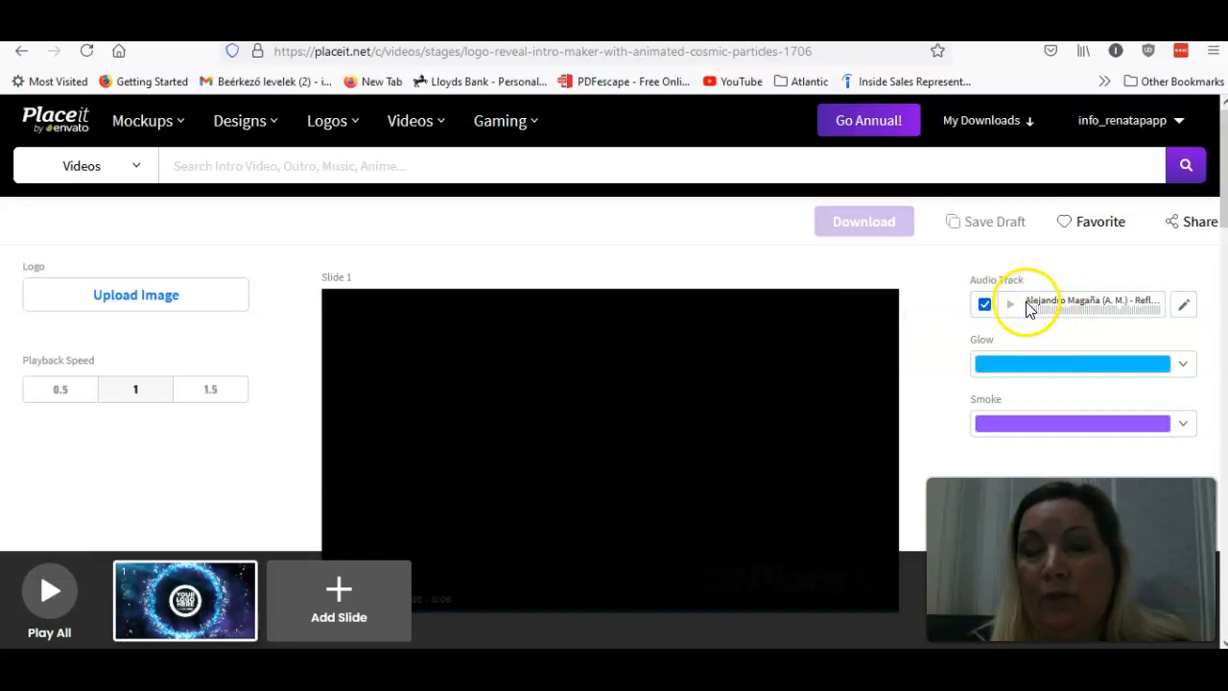
{"action": "mouse_move", "coordinate": [1029, 439]}
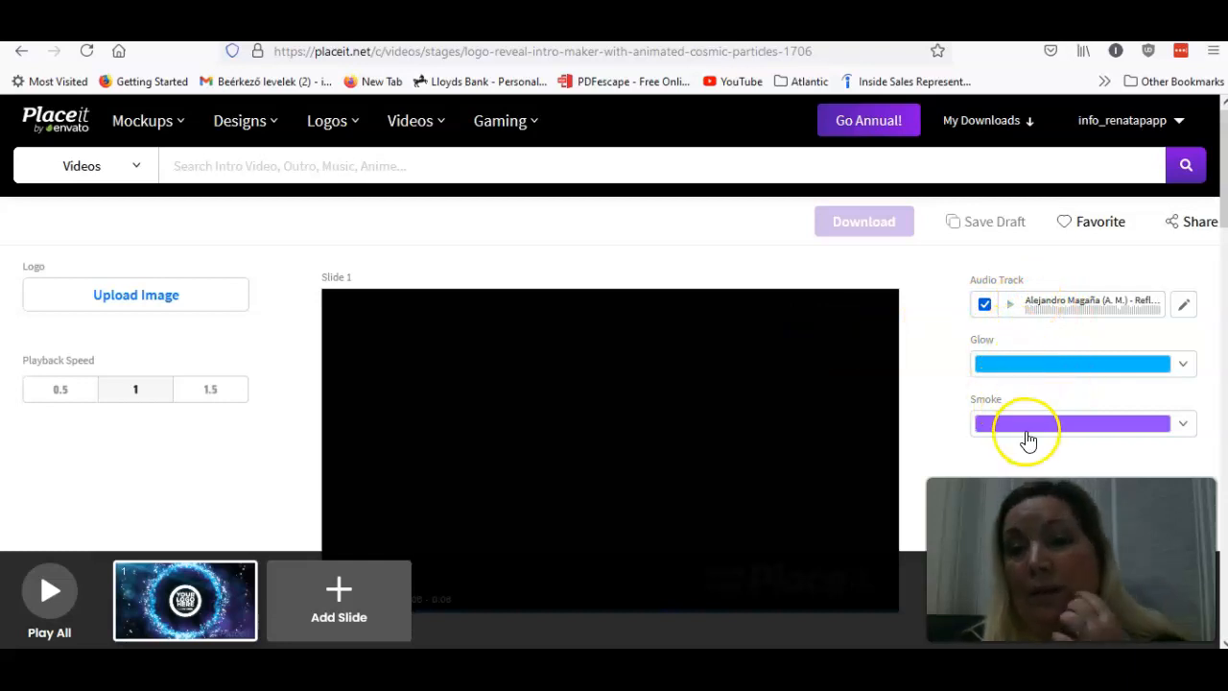
{"action": "mouse_move", "coordinate": [144, 292]}
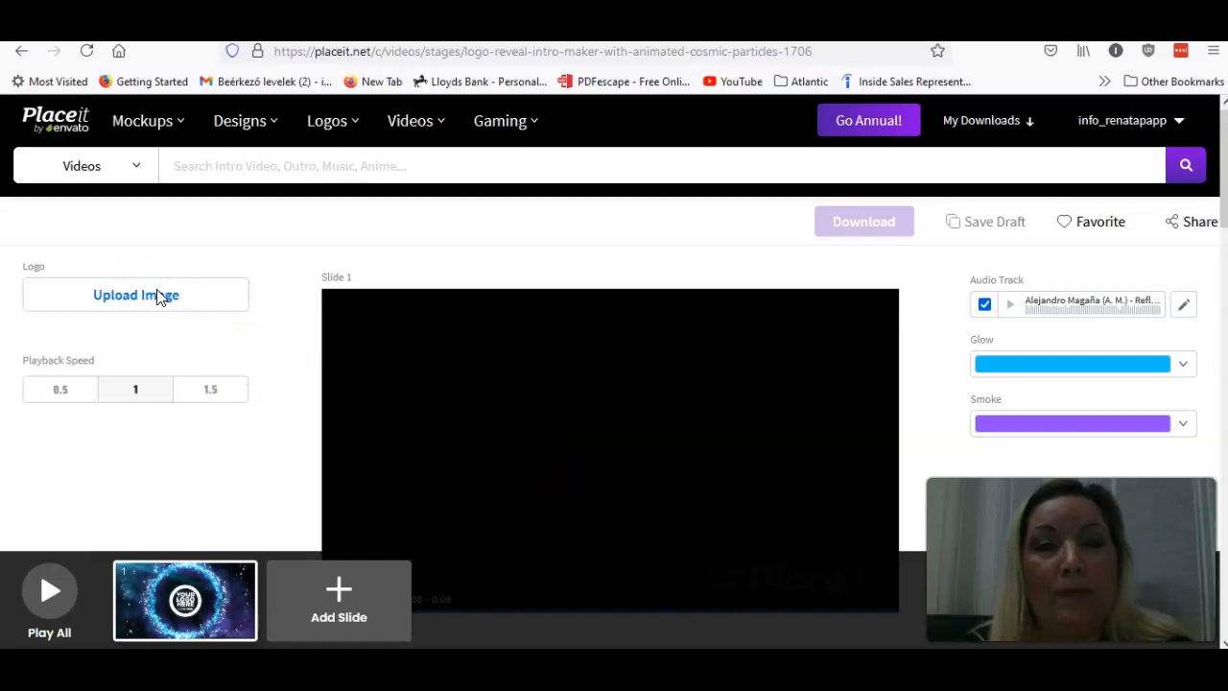
Upload 'Untitled design(4)' pink portrait photo from the Desktop as the intro logo
{"action": "left_click", "coordinate": [134, 296]}
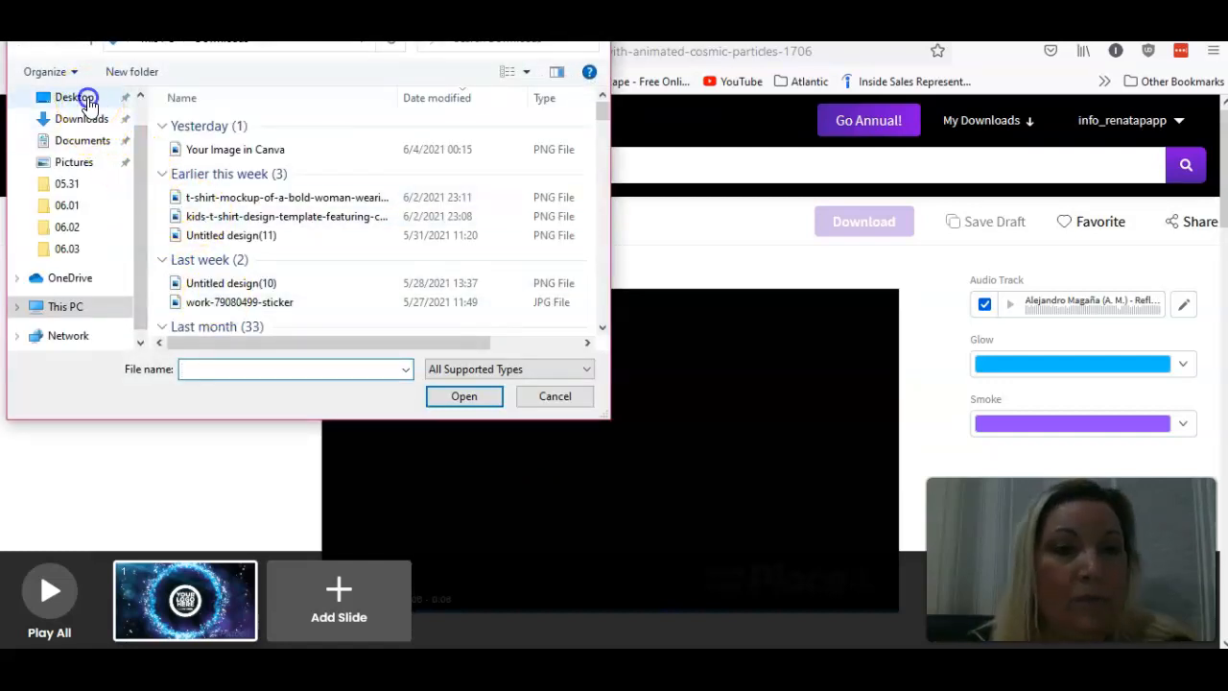
{"action": "left_click", "coordinate": [73, 96]}
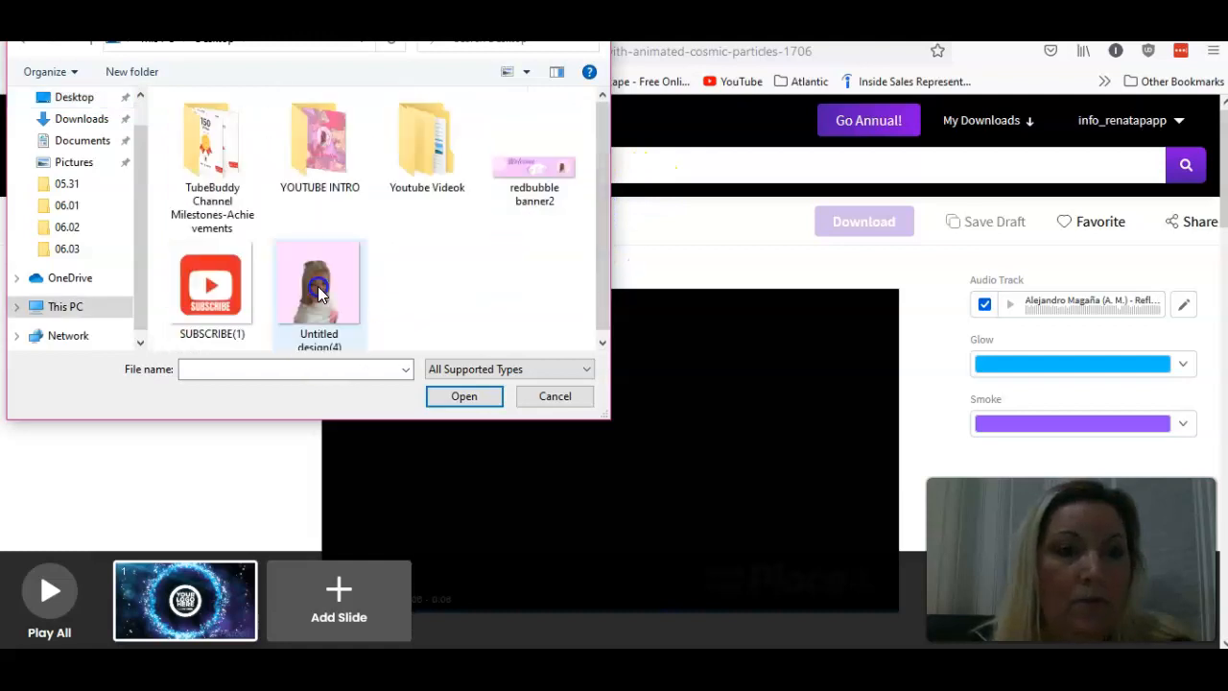
{"action": "left_click", "coordinate": [319, 288]}
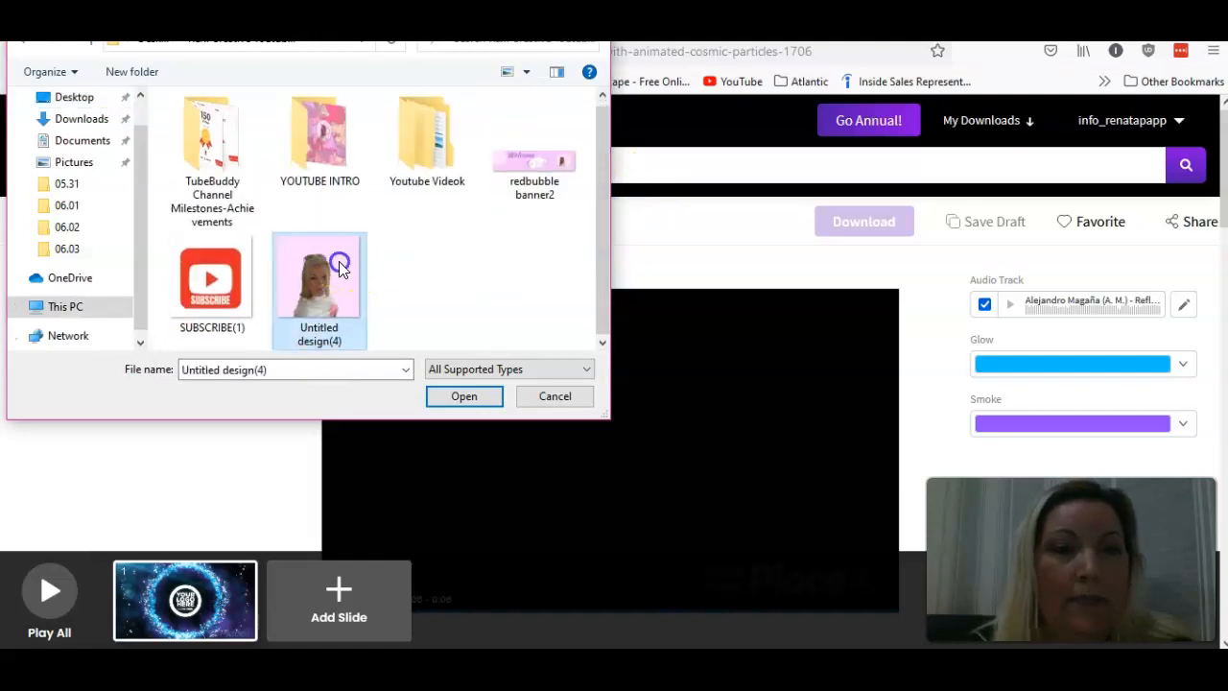
{"action": "left_click", "coordinate": [465, 395]}
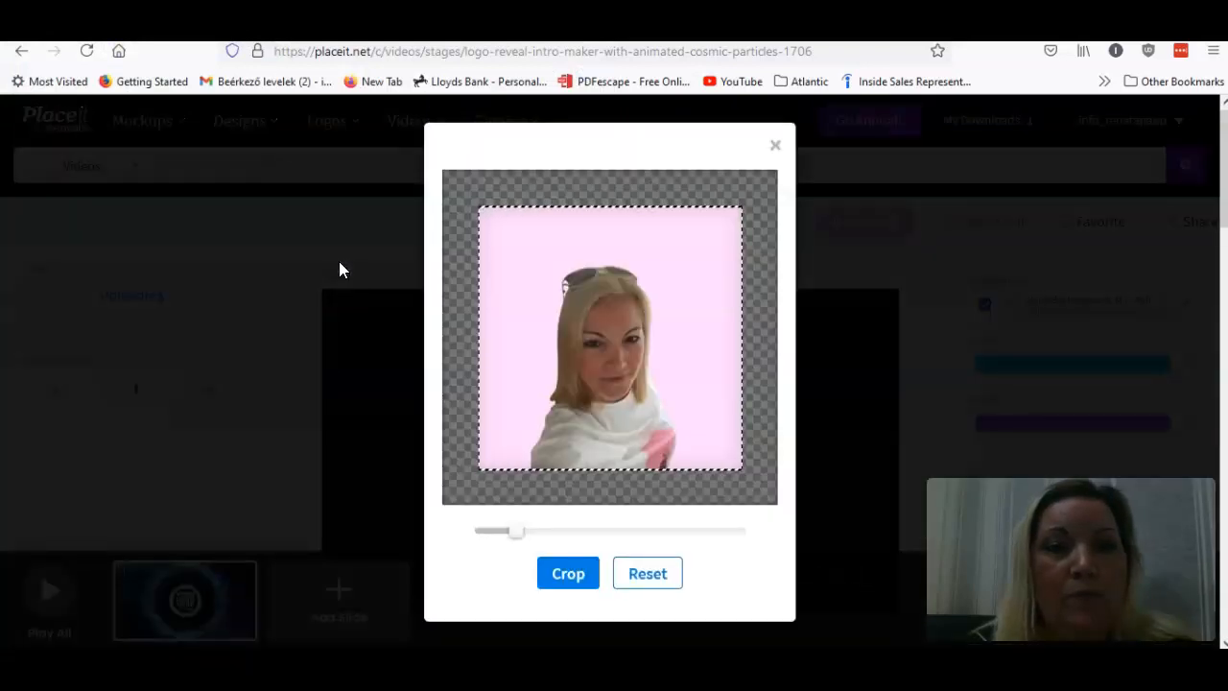
Recentre the portrait inside the crop frame and apply the crop
{"action": "left_click", "coordinate": [568, 572]}
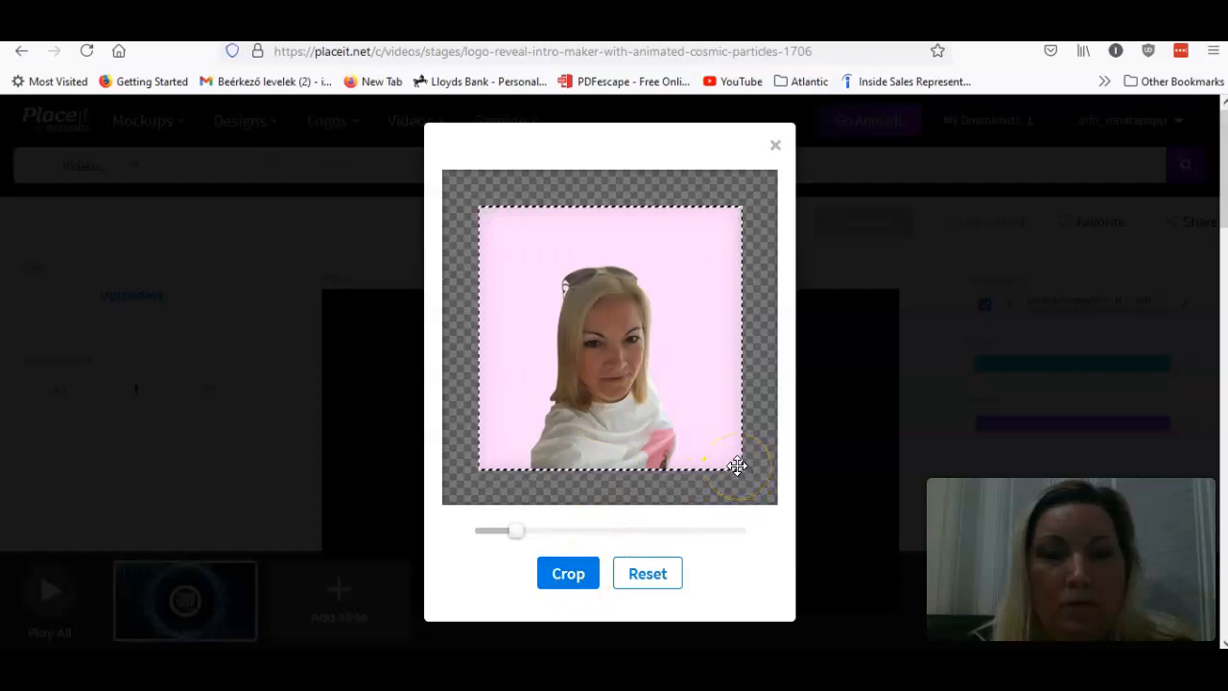
{"action": "left_click_drag", "start_coordinate": [739, 468], "coordinate": [648, 354]}
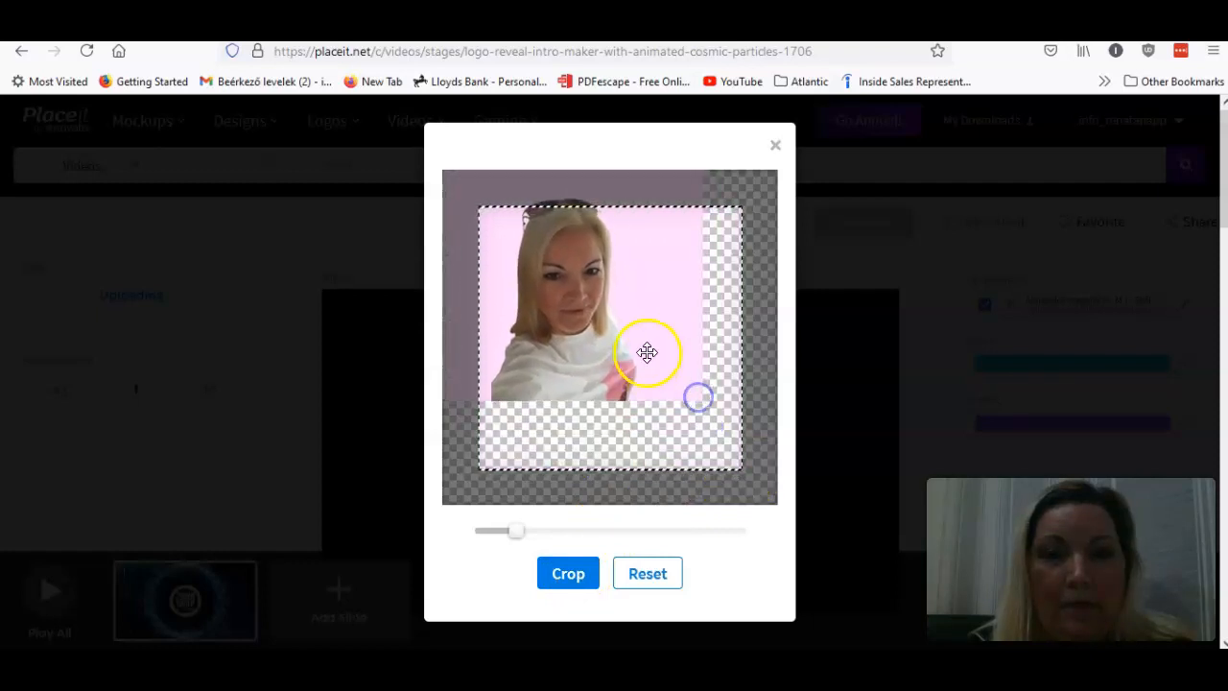
{"action": "left_click_drag", "start_coordinate": [649, 353], "coordinate": [688, 415]}
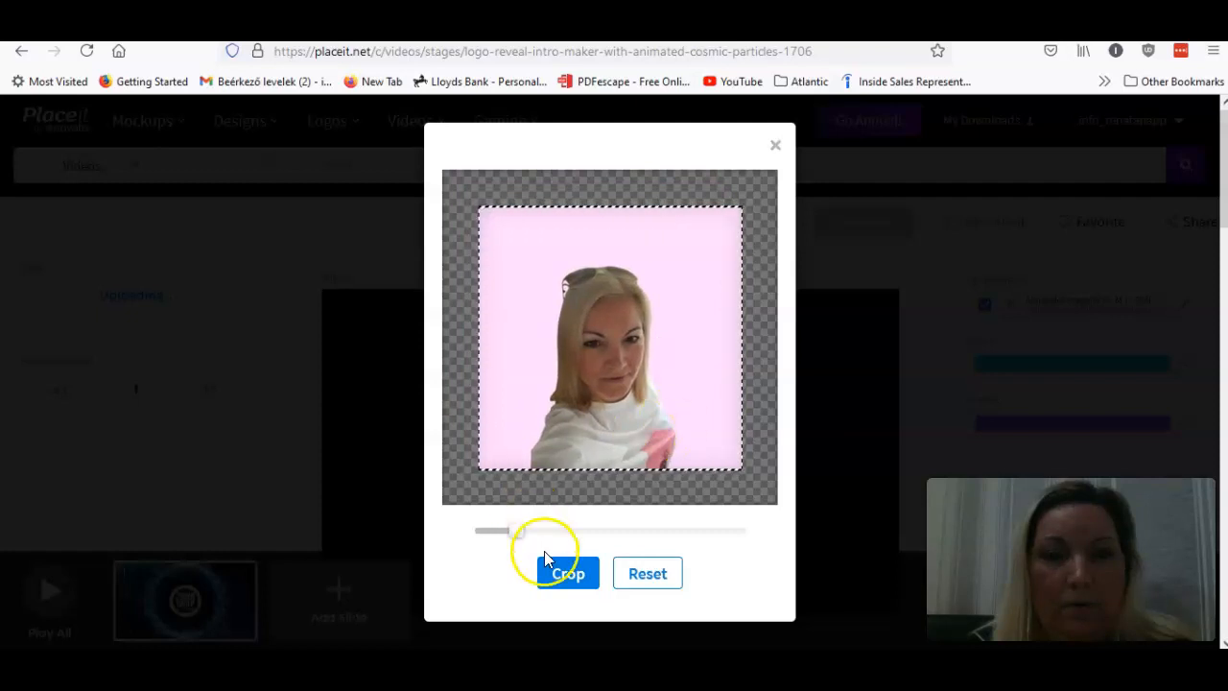
{"action": "left_click", "coordinate": [568, 572]}
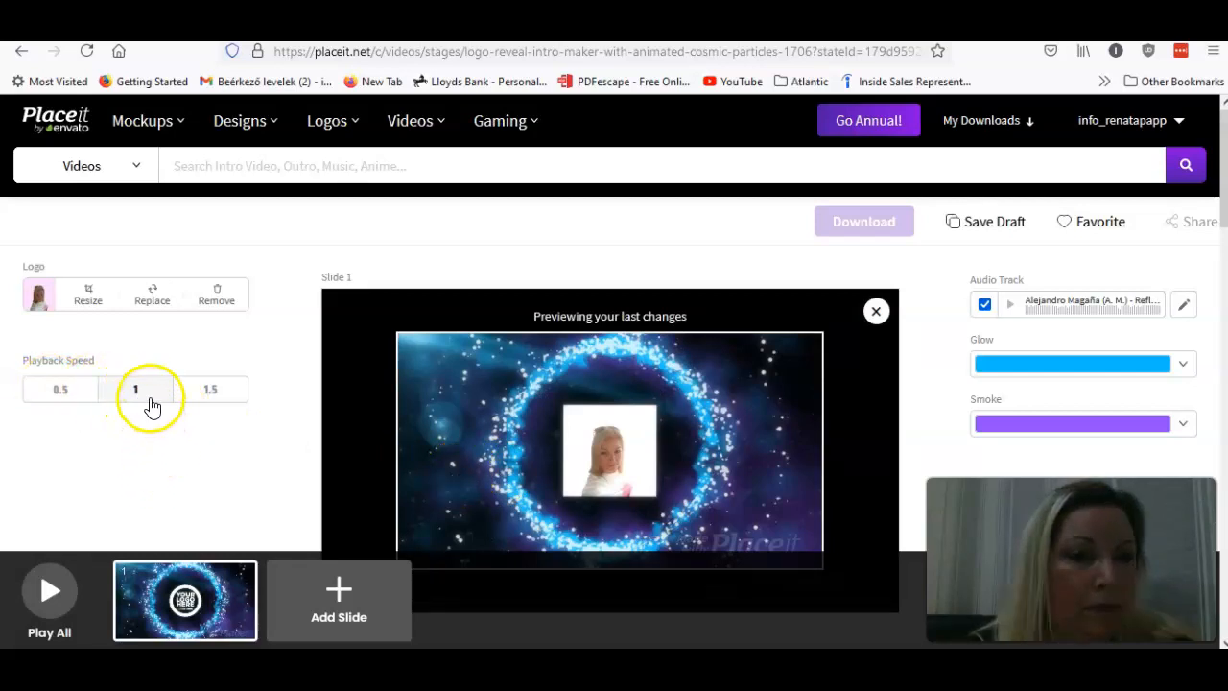
Keep normal playback speed, make the glow pink and the smoke a pale peach swatch
{"action": "left_click", "coordinate": [210, 388]}
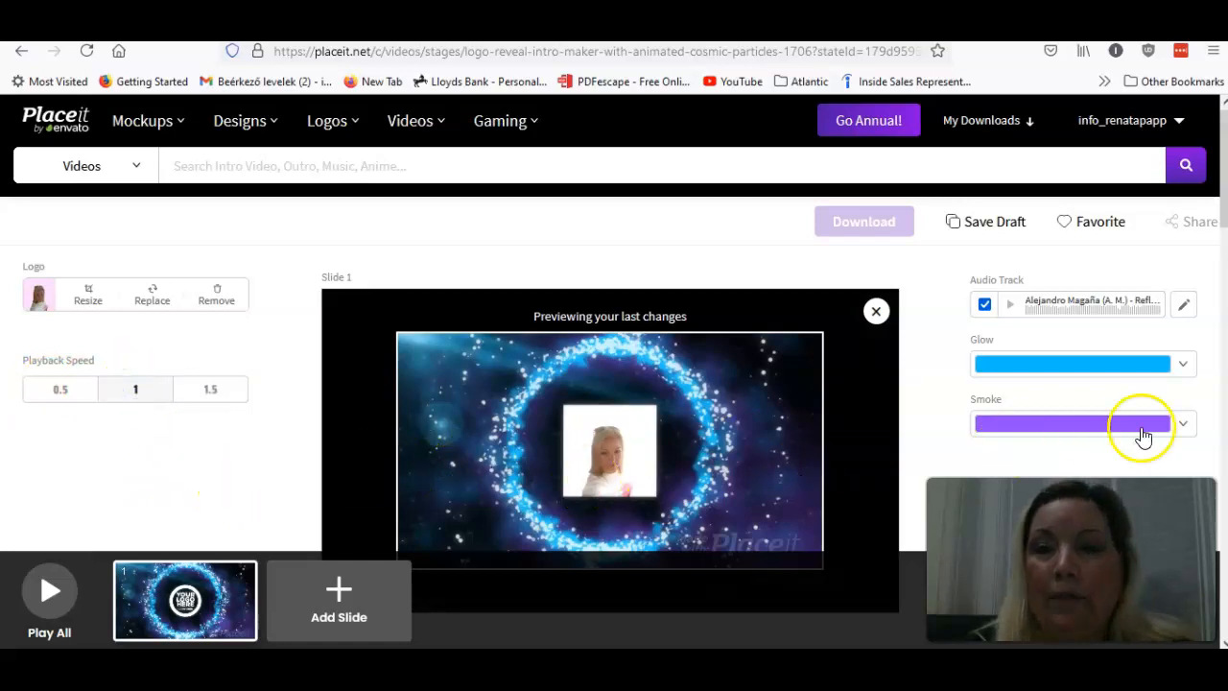
{"action": "mouse_move", "coordinate": [1188, 373]}
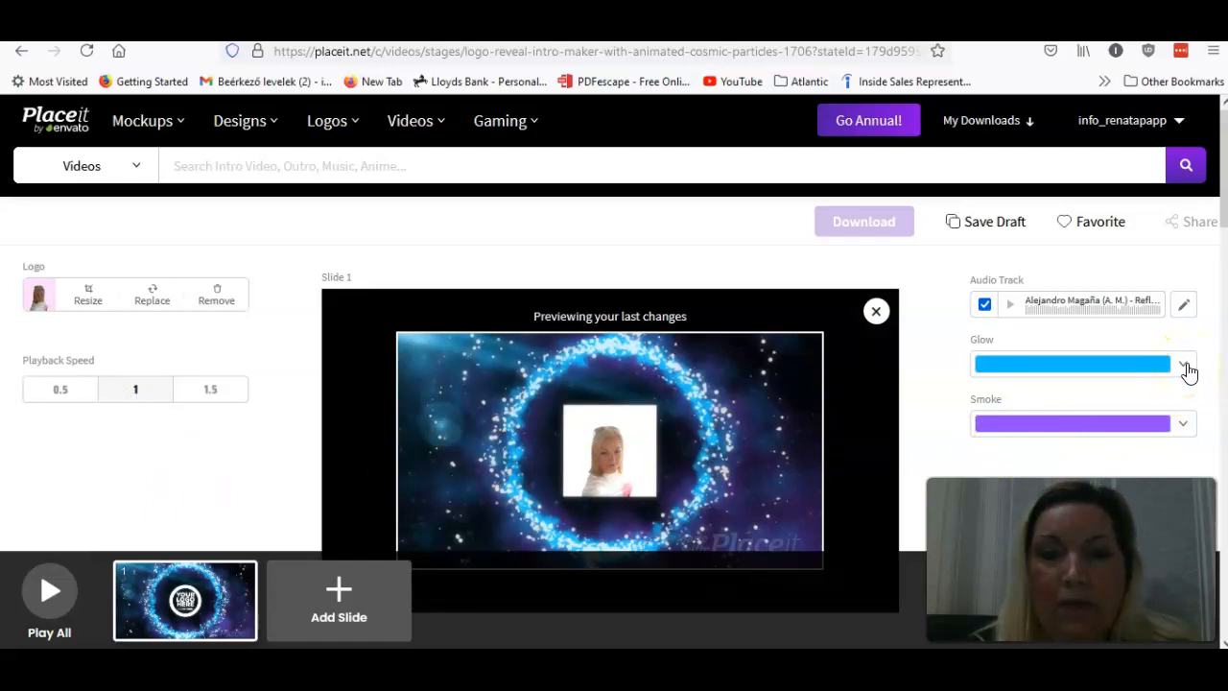
{"action": "left_click", "coordinate": [1184, 365]}
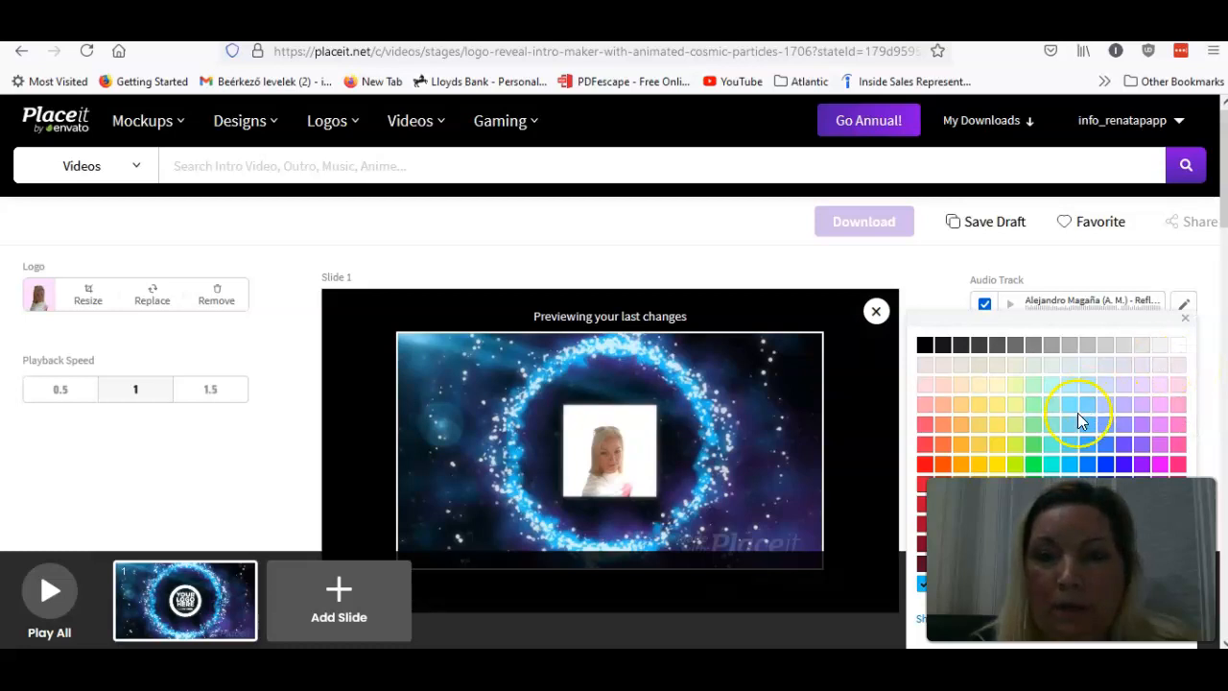
{"action": "mouse_move", "coordinate": [944, 415]}
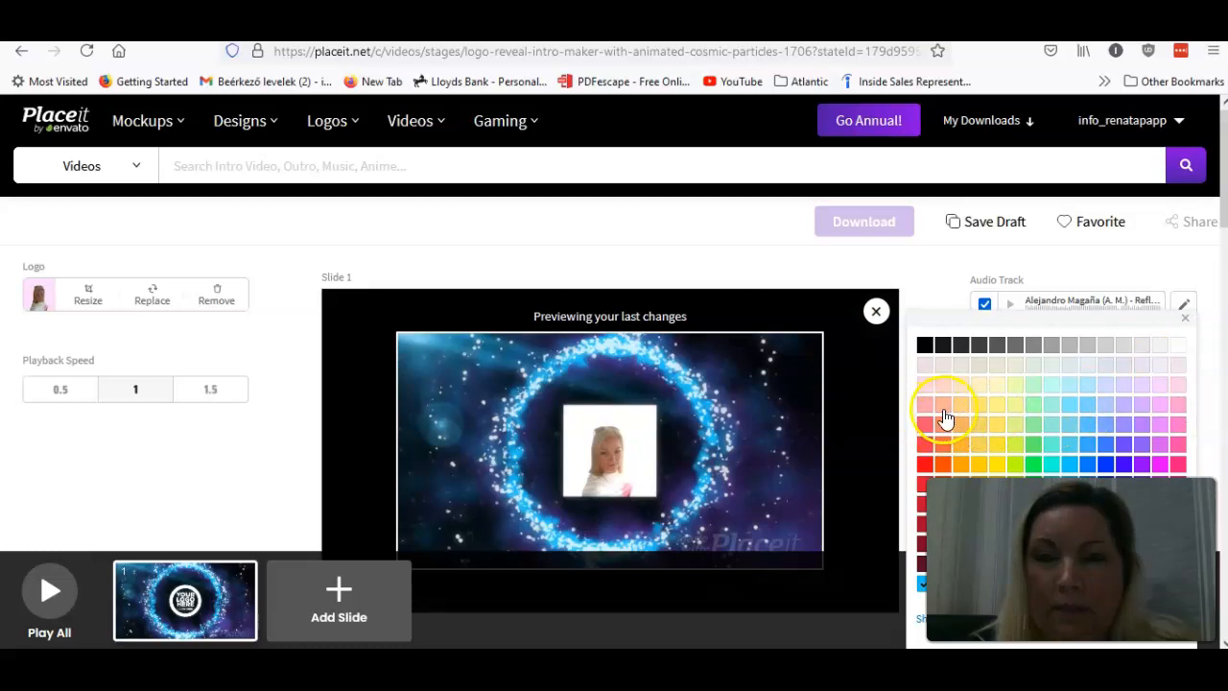
{"action": "mouse_move", "coordinate": [944, 429]}
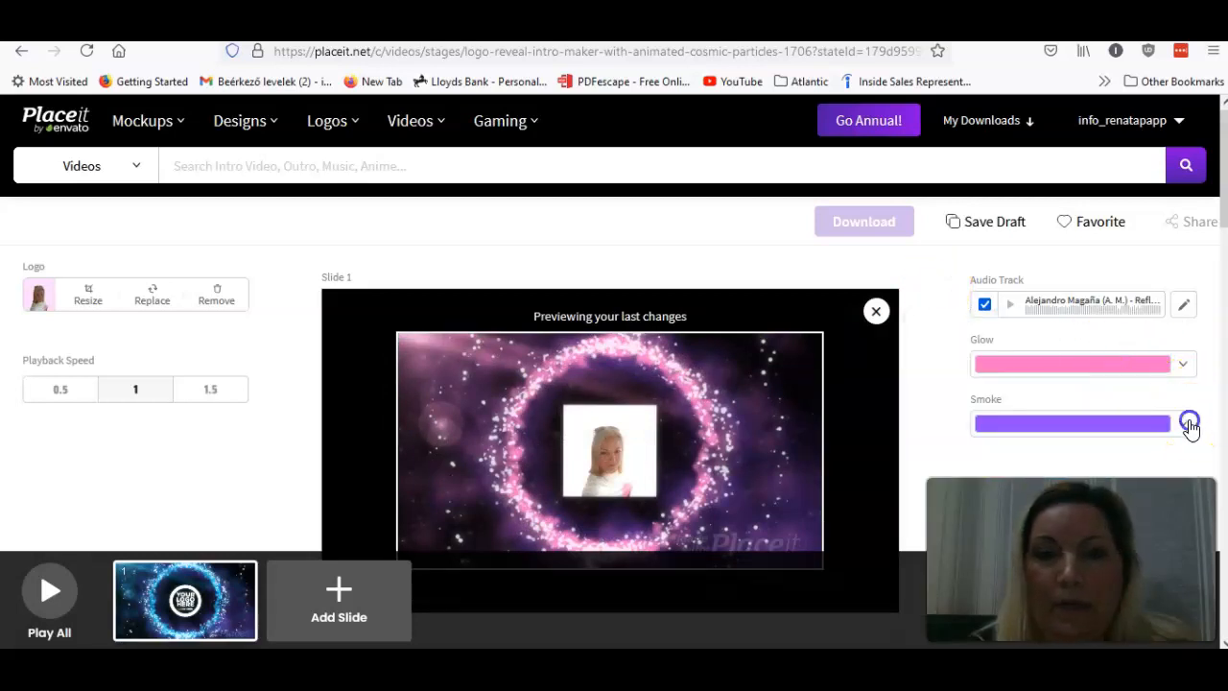
{"action": "left_click", "coordinate": [1190, 422]}
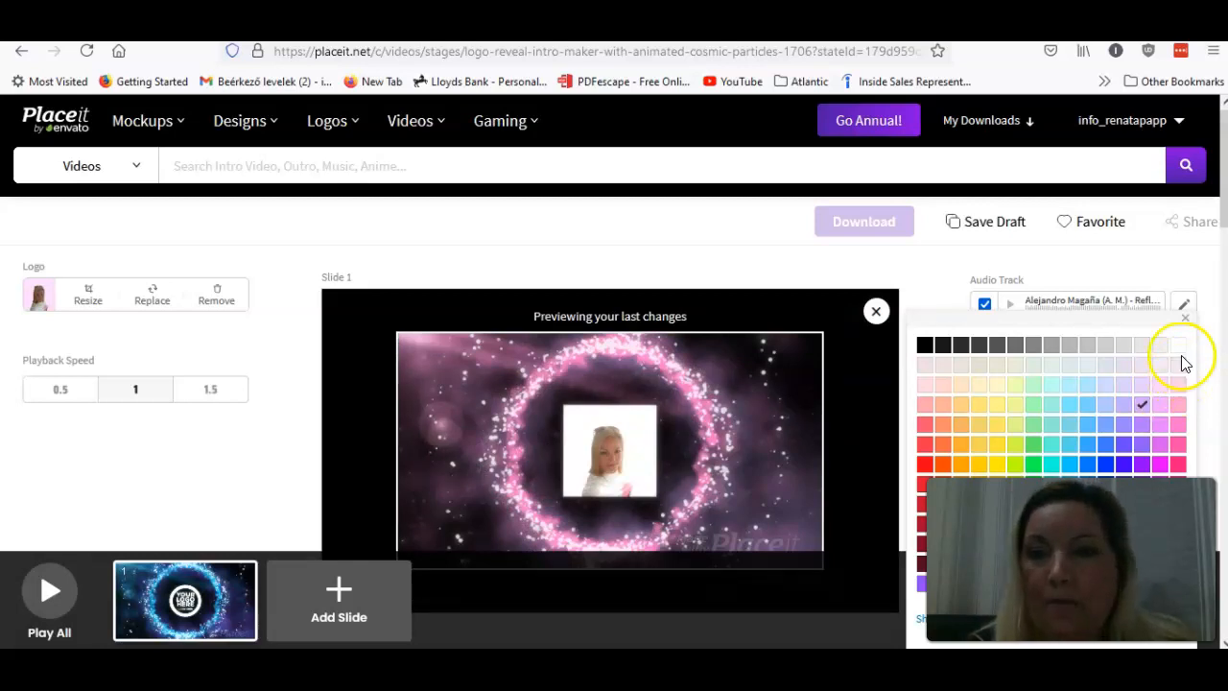
{"action": "mouse_move", "coordinate": [1148, 305]}
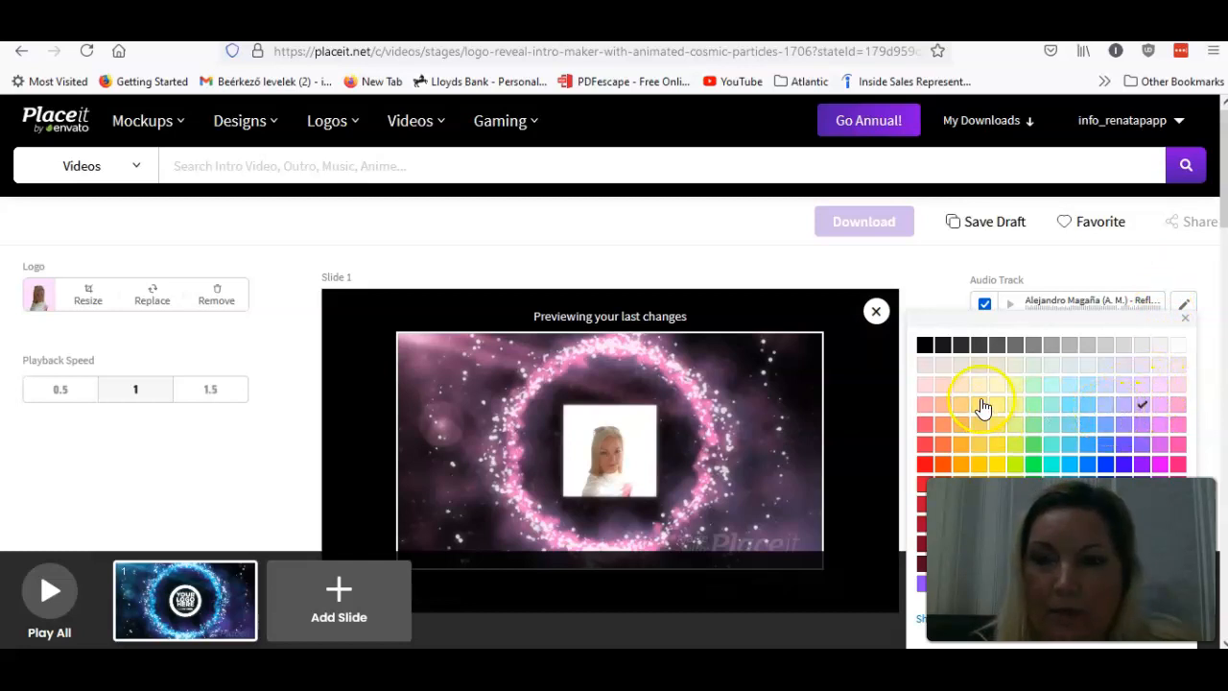
{"action": "left_click", "coordinate": [940, 386]}
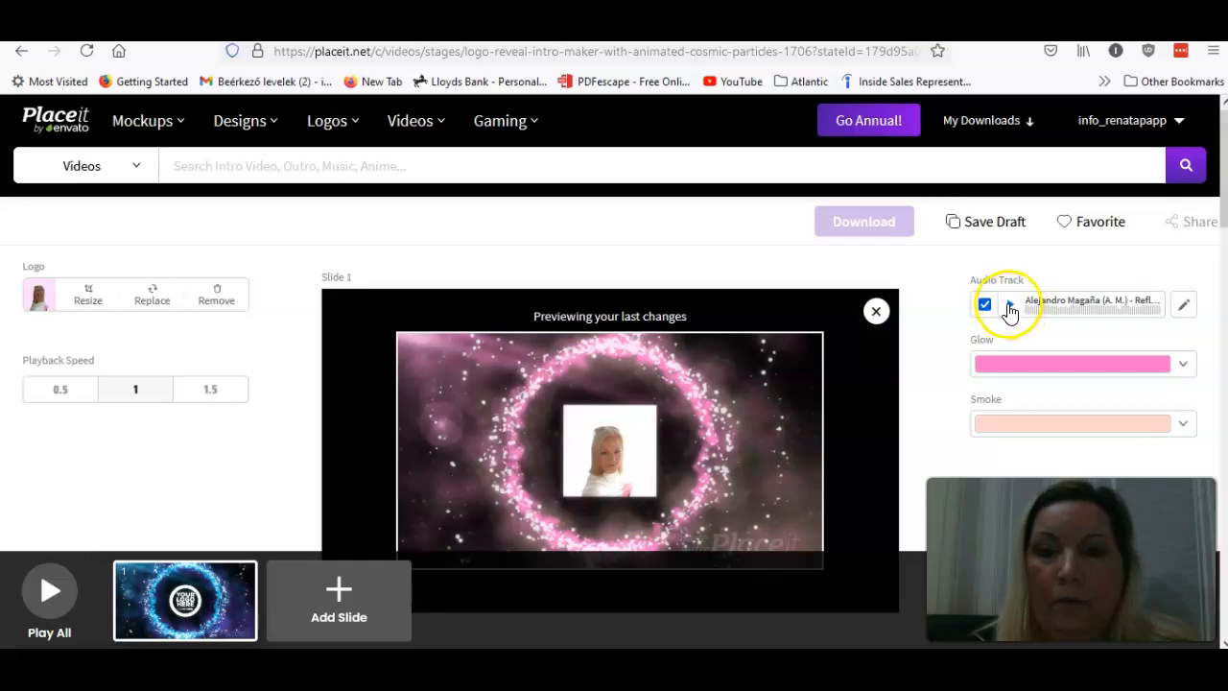
Preview the current audio track, then bring up the Audio Library via the edit icon
{"action": "left_click", "coordinate": [1009, 303]}
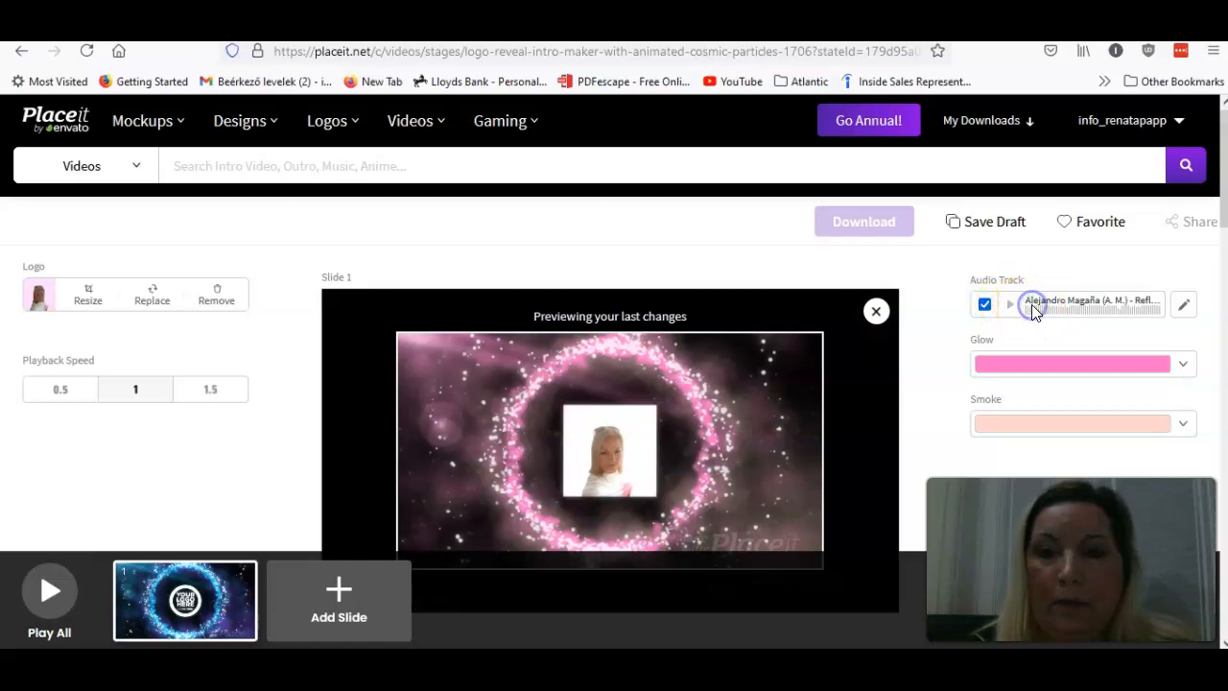
{"action": "left_click", "coordinate": [1010, 303]}
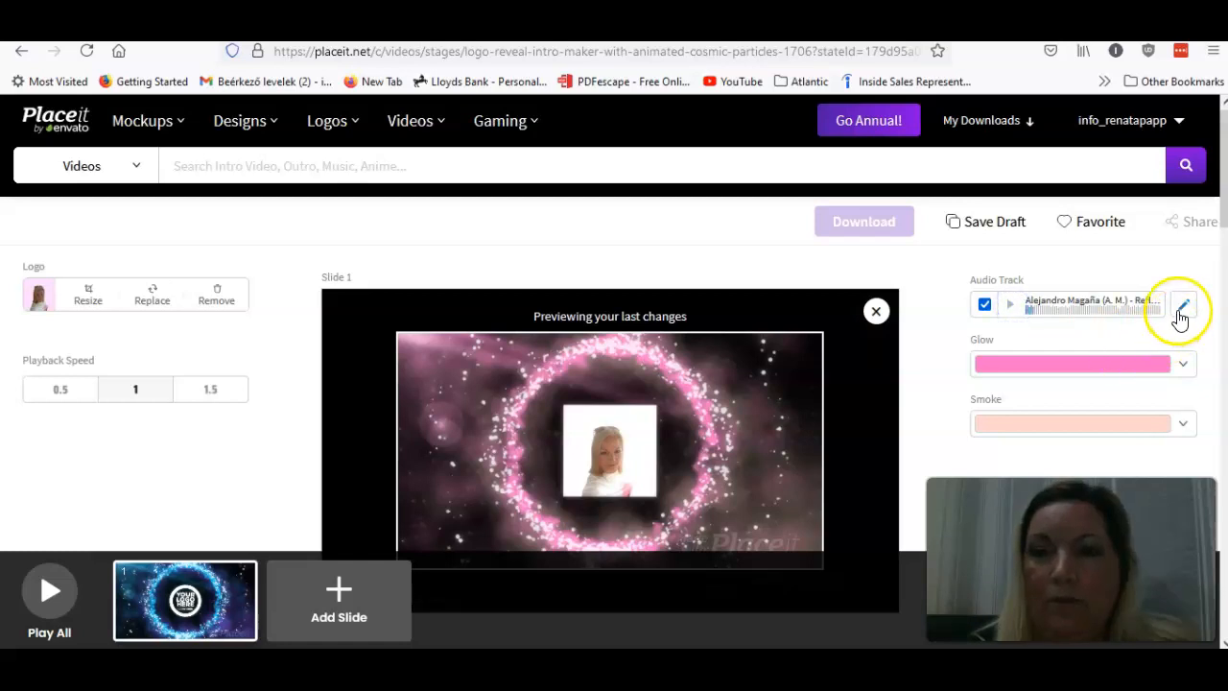
{"action": "left_click", "coordinate": [1190, 311]}
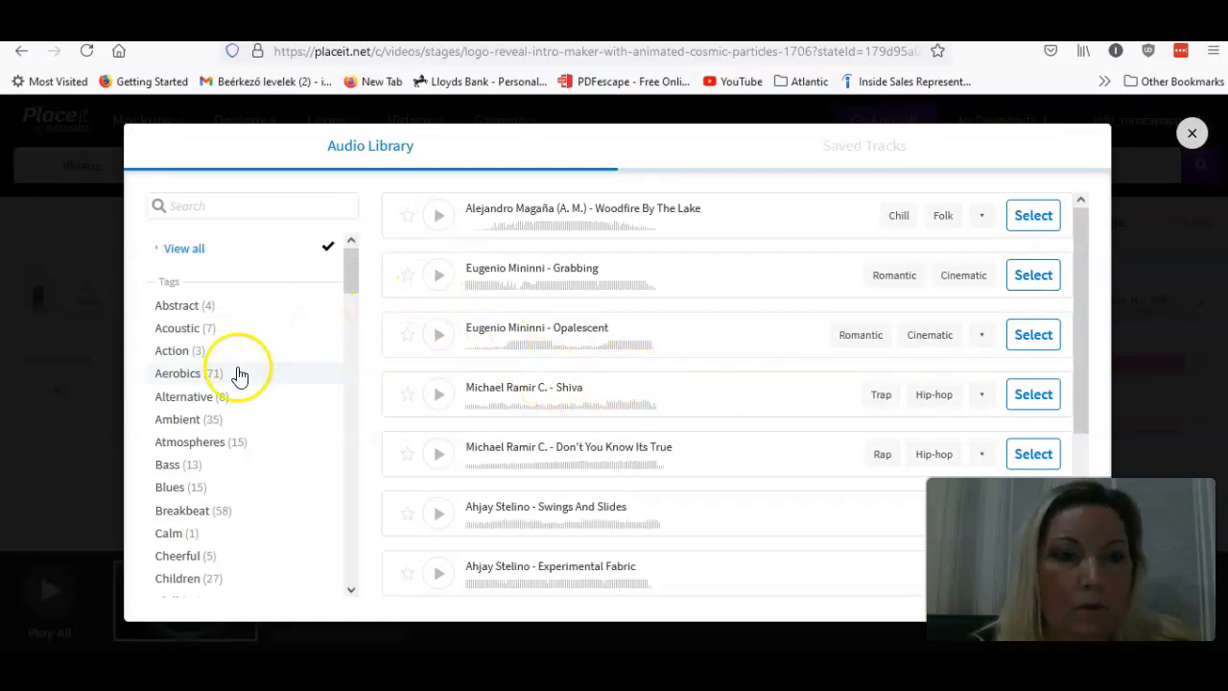
{"action": "mouse_move", "coordinate": [215, 442]}
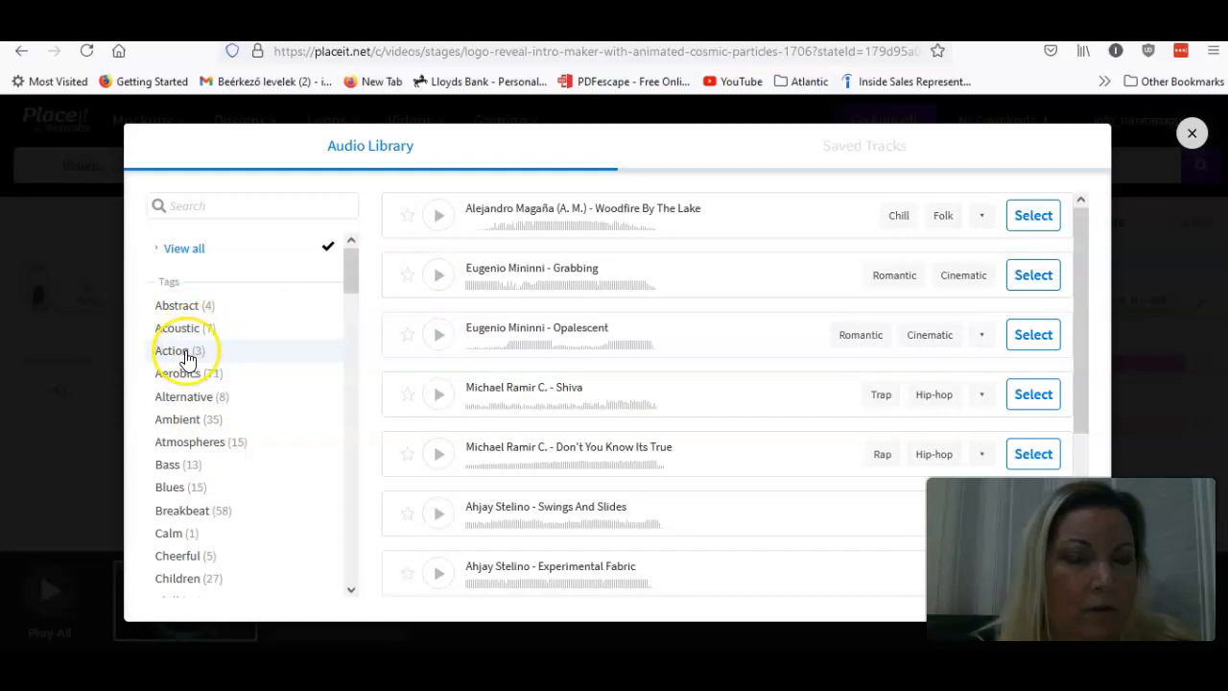
Filter to Action tracks, audition Brawl and K.O., and select Michael Ramir C.'s 'K.O.' as the music
{"action": "left_click", "coordinate": [184, 349]}
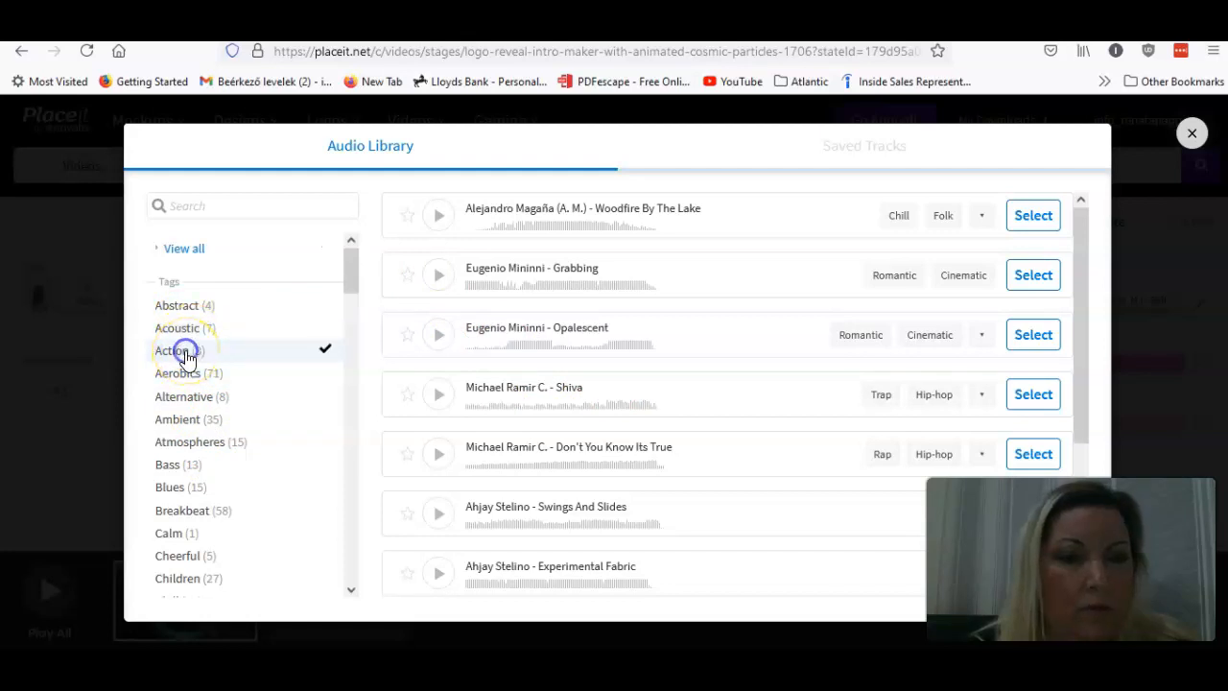
{"action": "left_click", "coordinate": [177, 350]}
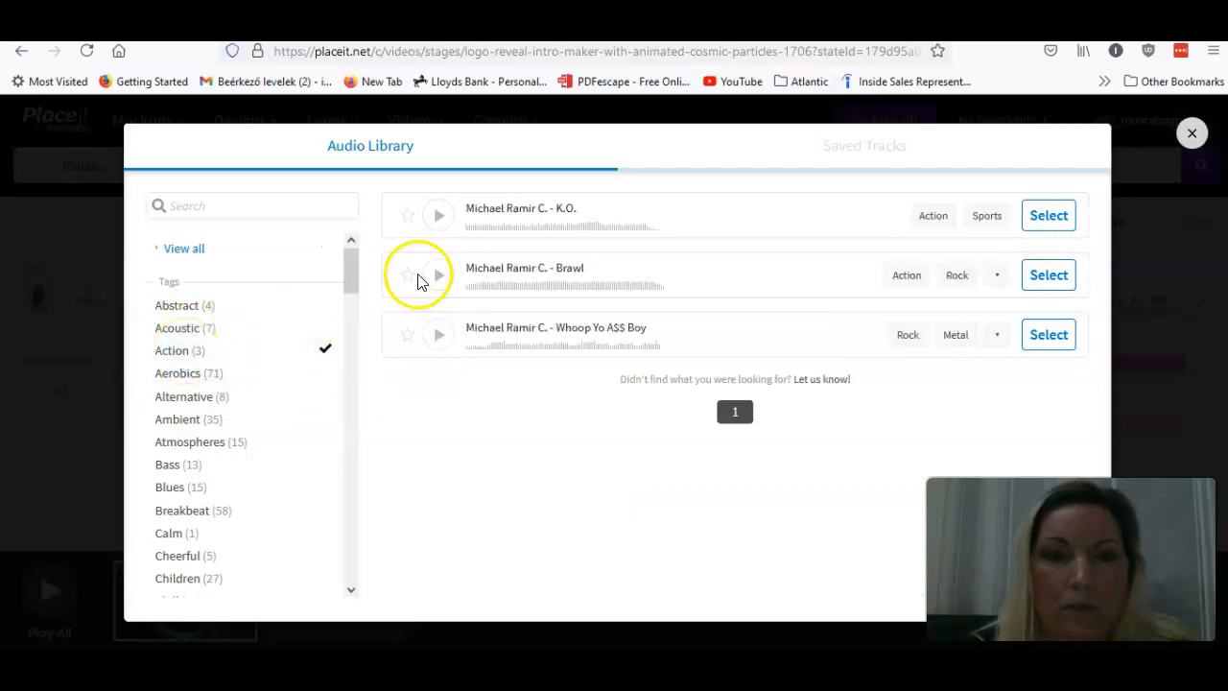
{"action": "left_click", "coordinate": [438, 215]}
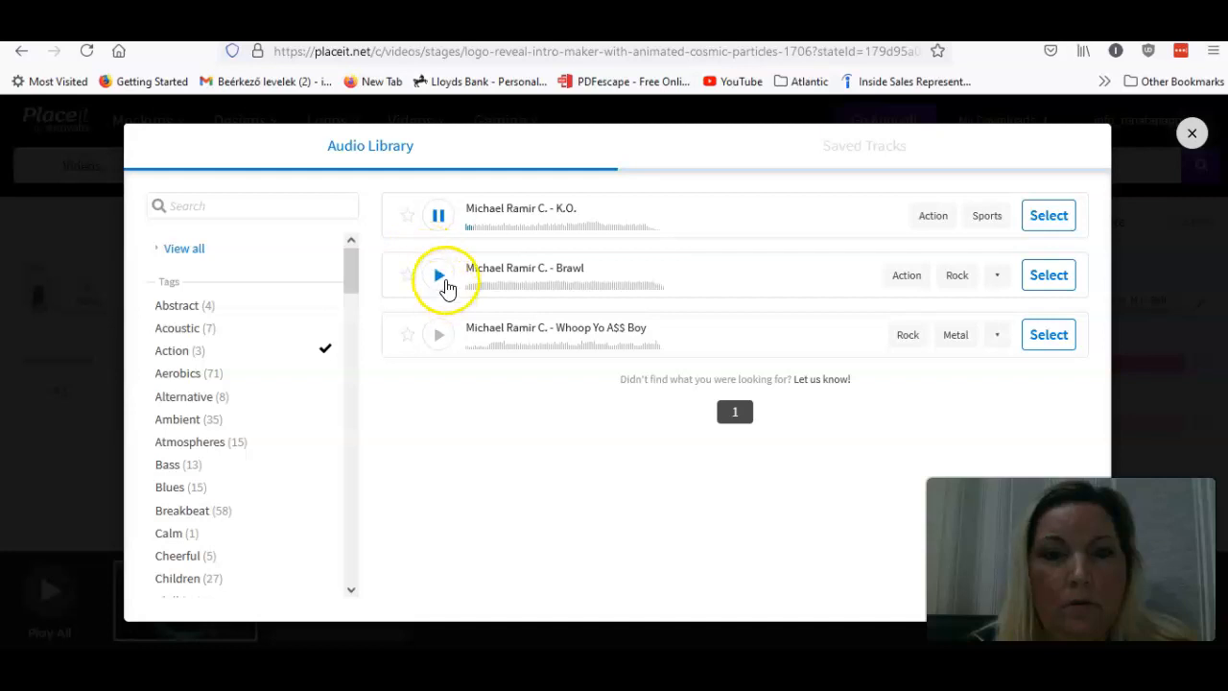
{"action": "left_click", "coordinate": [438, 277]}
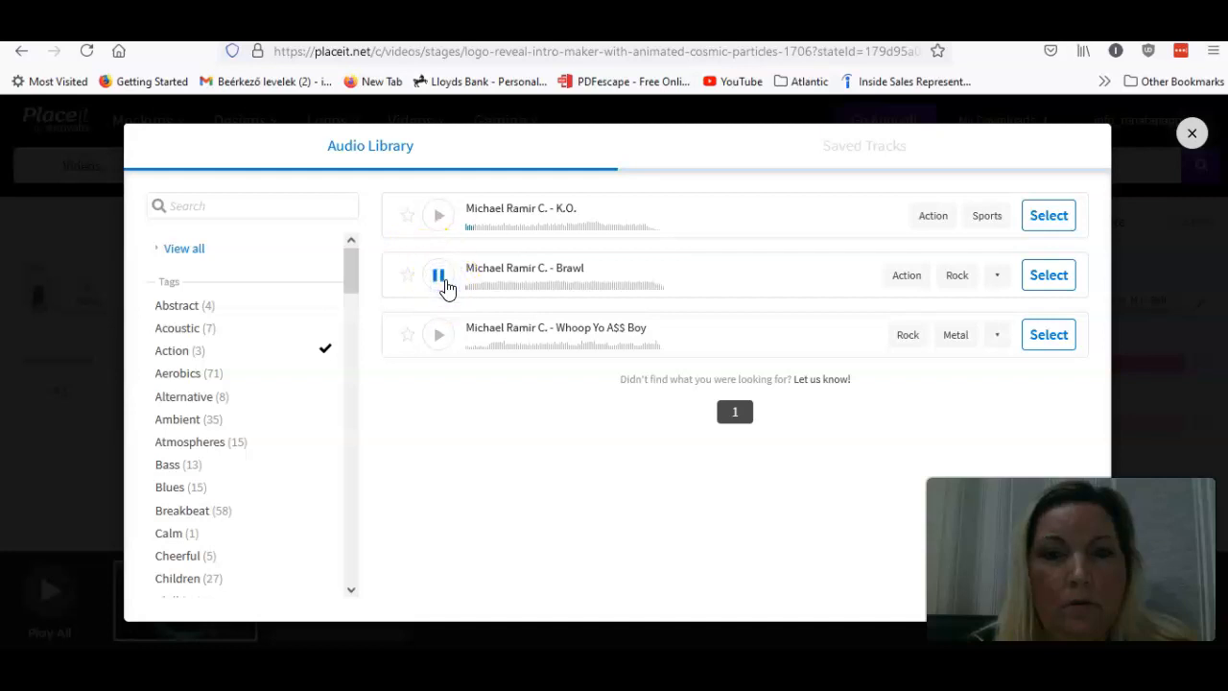
{"action": "left_click", "coordinate": [437, 334]}
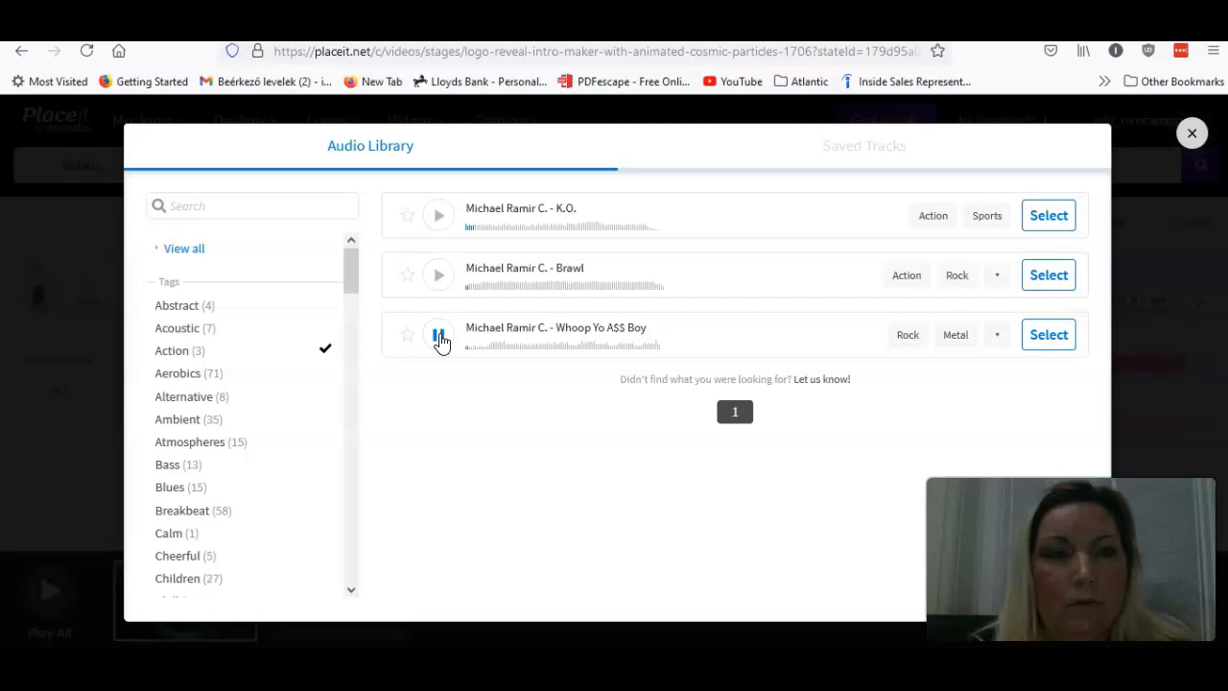
{"action": "left_click", "coordinate": [437, 215]}
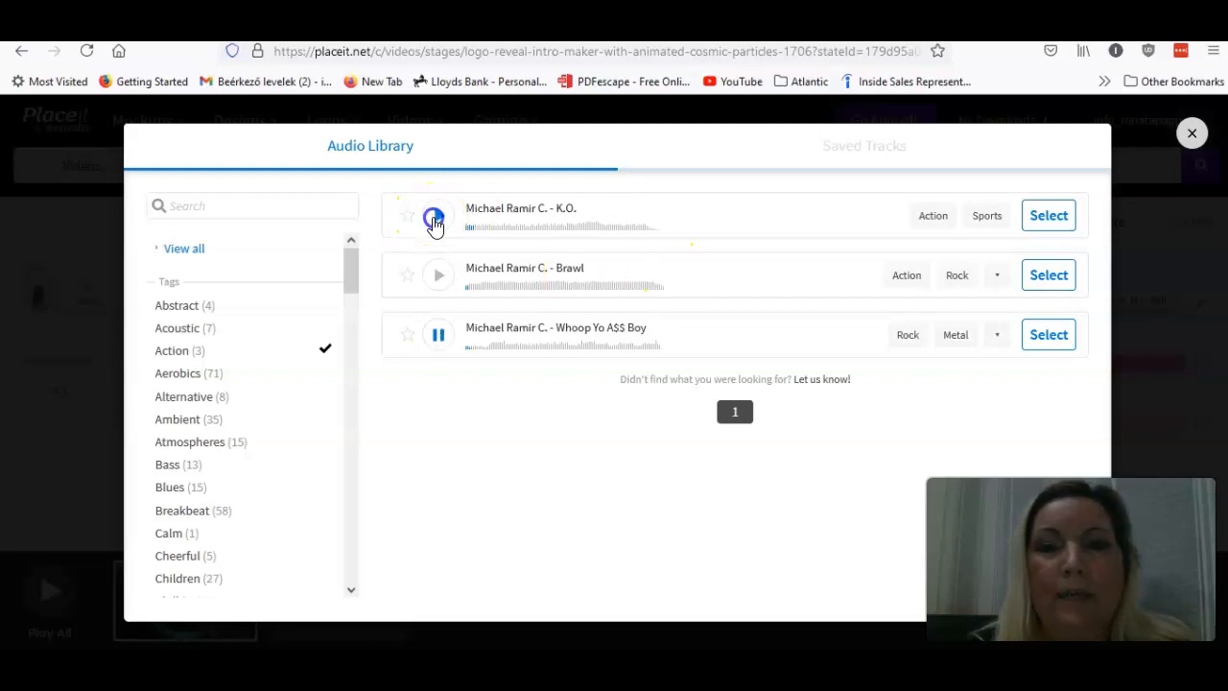
{"action": "left_click", "coordinate": [434, 215]}
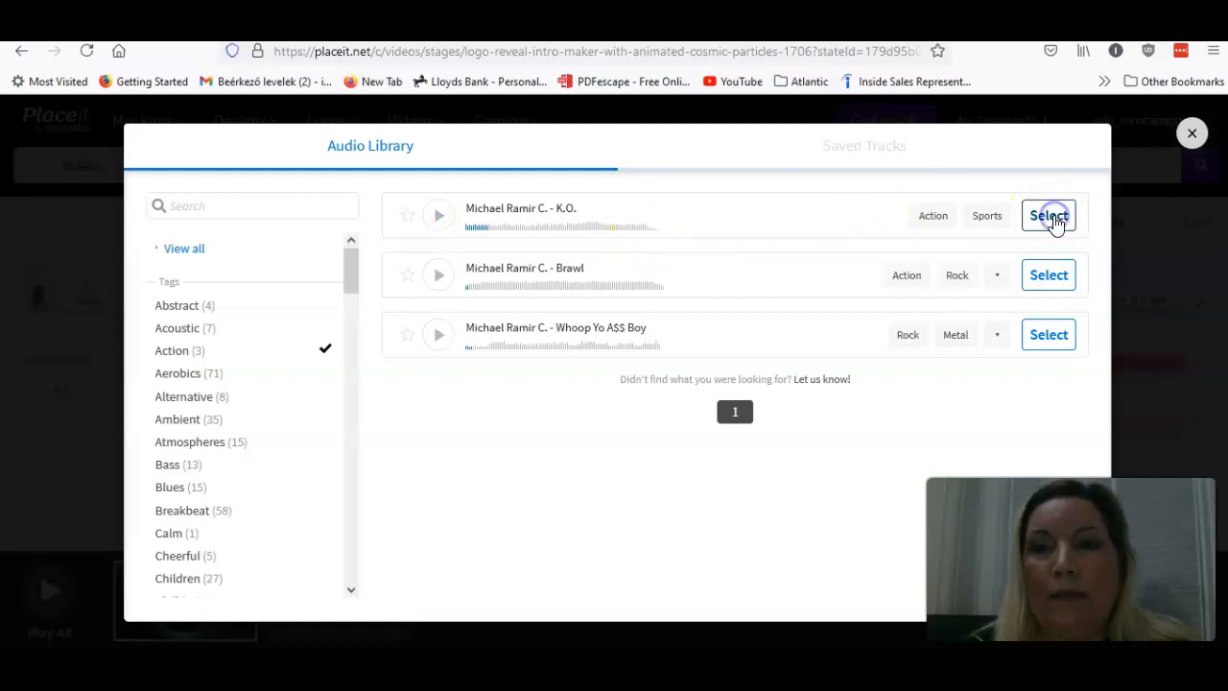
{"action": "left_click", "coordinate": [1048, 215]}
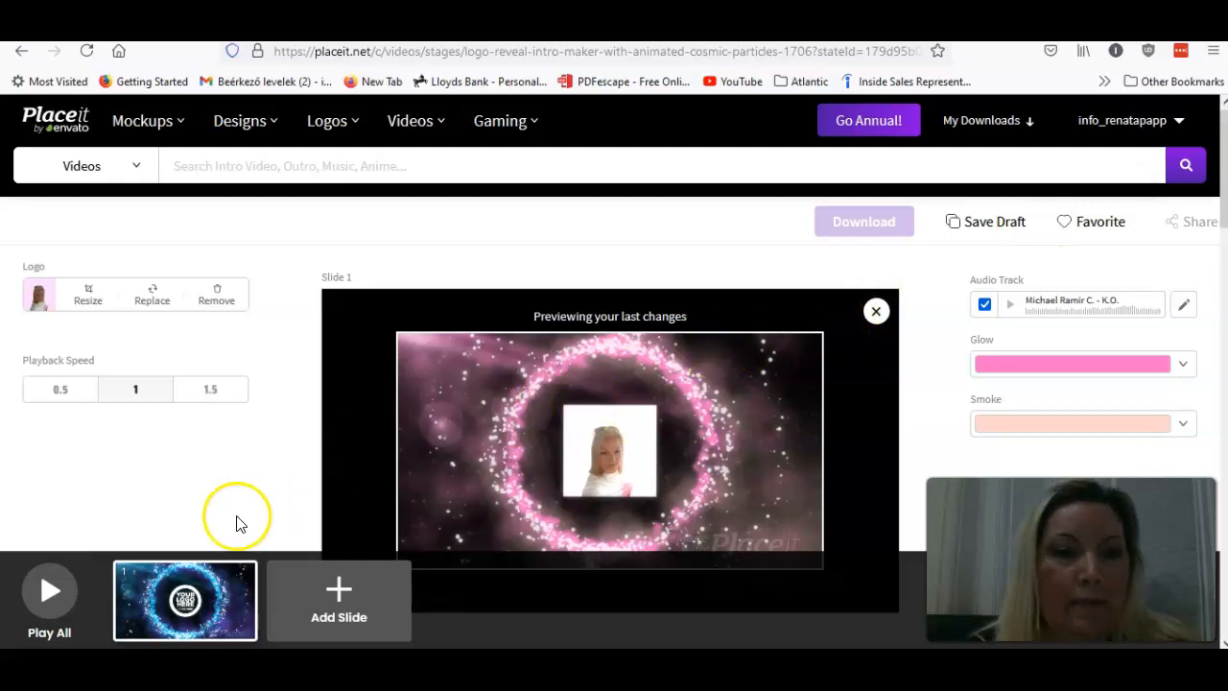
Close the change preview and Play All to watch the six-second intro from the start
{"action": "left_click", "coordinate": [48, 591]}
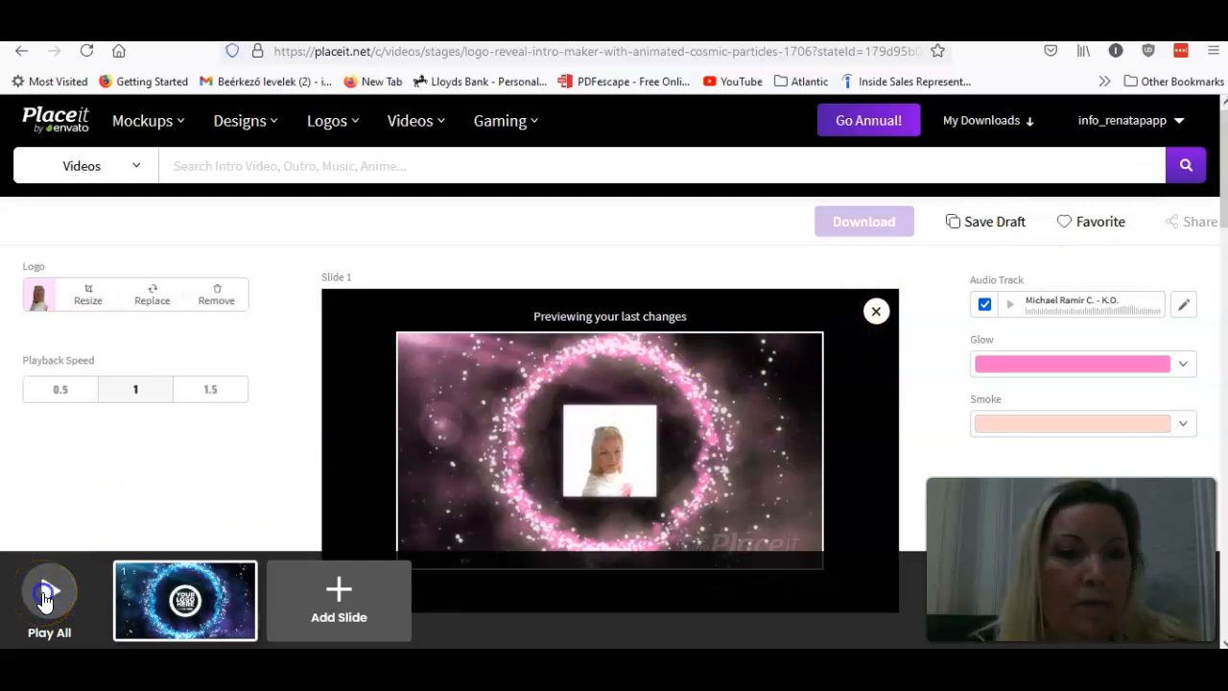
{"action": "left_click", "coordinate": [863, 223]}
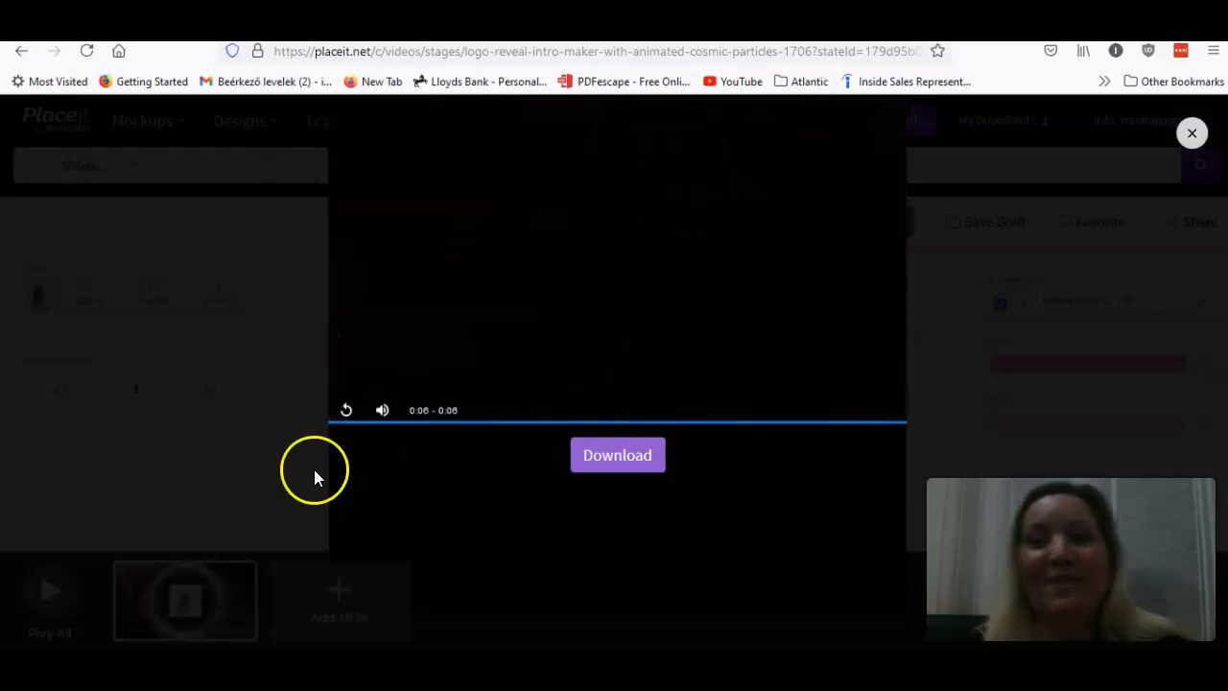
{"action": "mouse_move", "coordinate": [586, 336]}
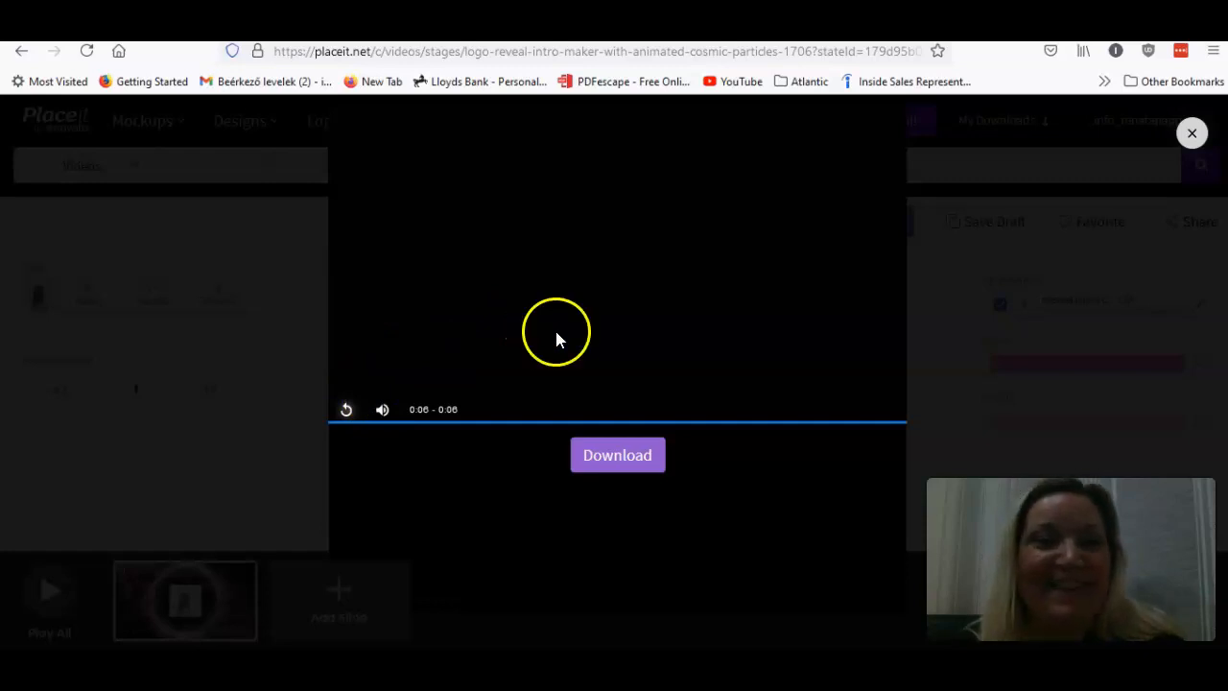
{"action": "mouse_move", "coordinate": [676, 286]}
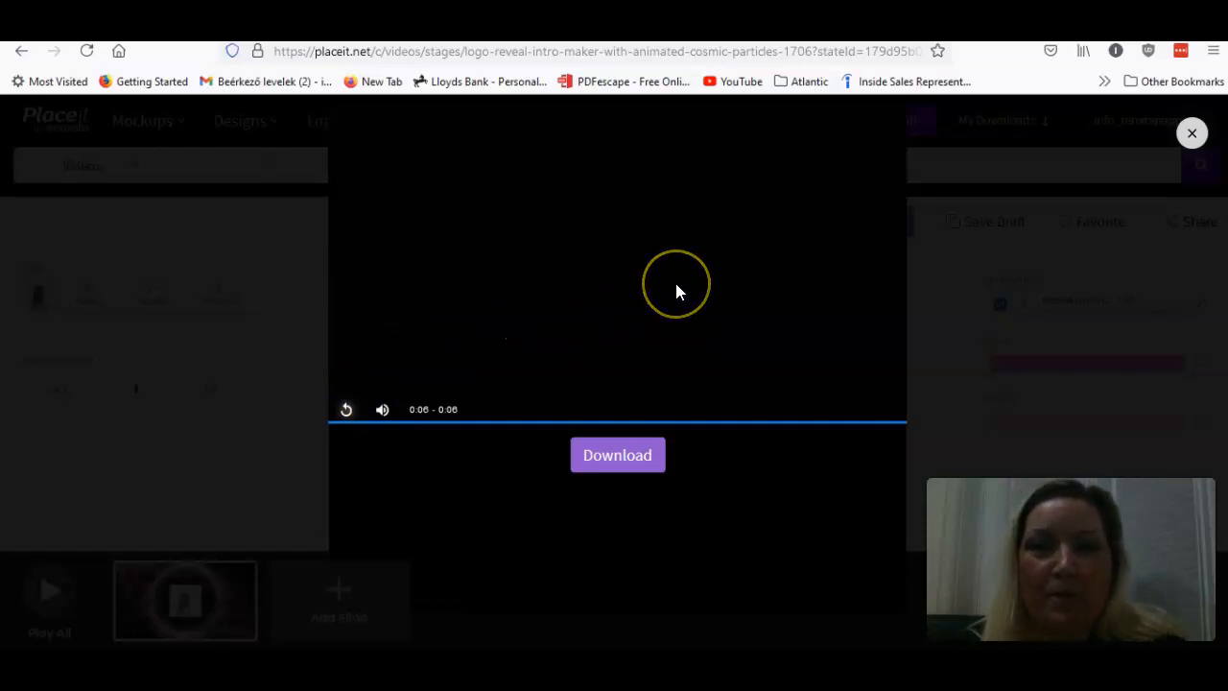
{"action": "mouse_move", "coordinate": [807, 288]}
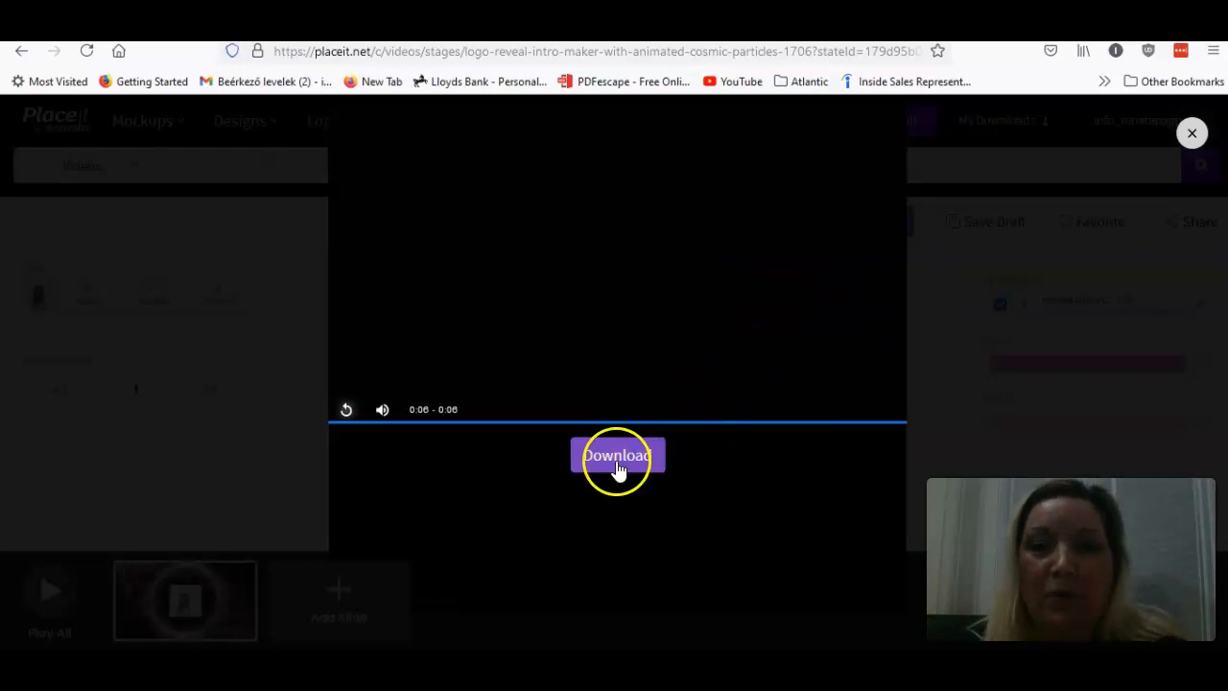
Render the intro in My Downloads and use 'Click here to download' once processed
{"action": "left_click", "coordinate": [1192, 133]}
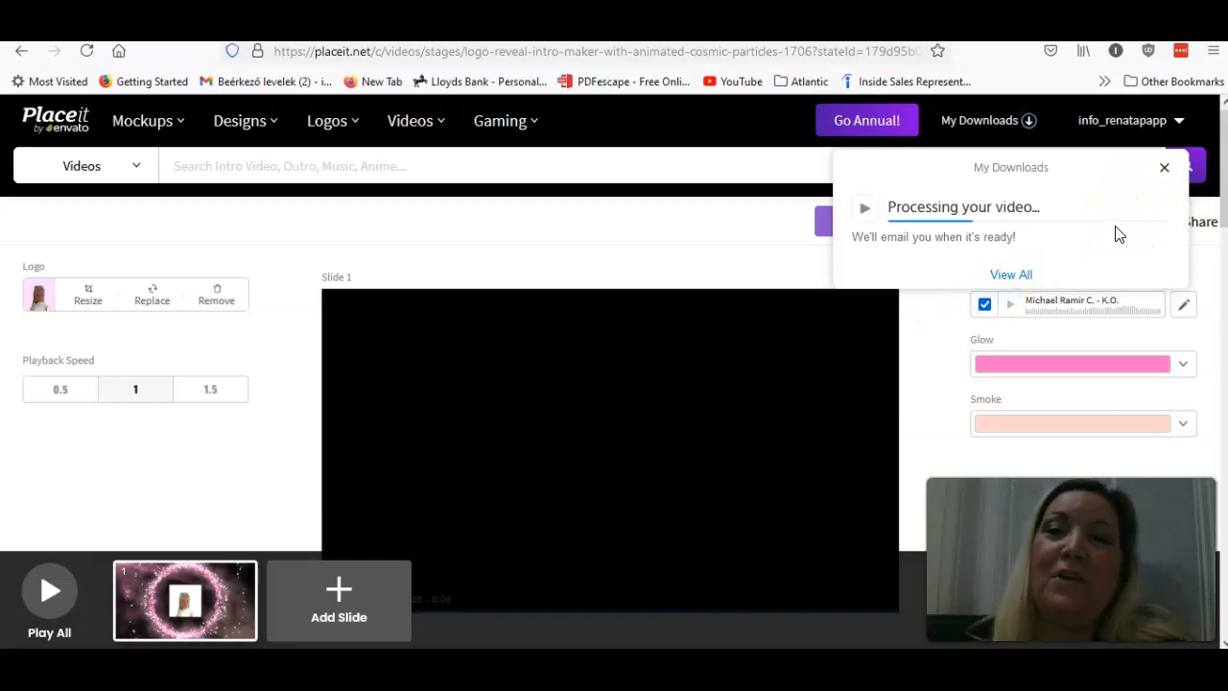
{"action": "mouse_move", "coordinate": [1090, 247]}
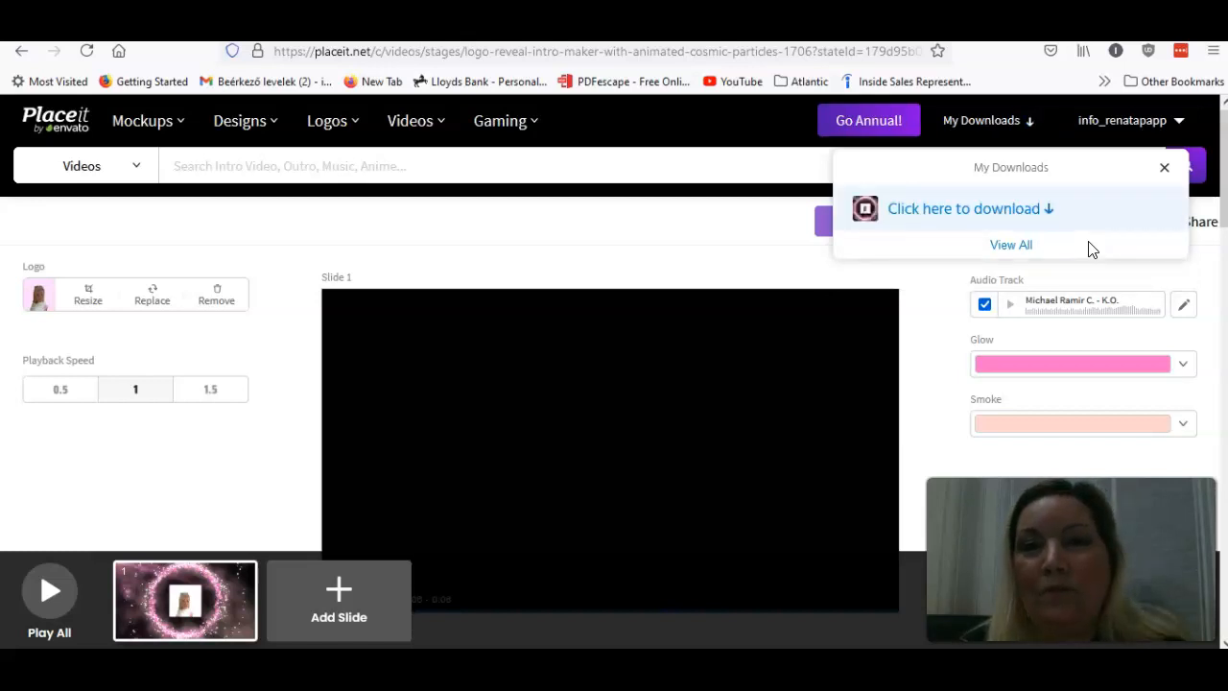
{"action": "mouse_move", "coordinate": [1033, 220]}
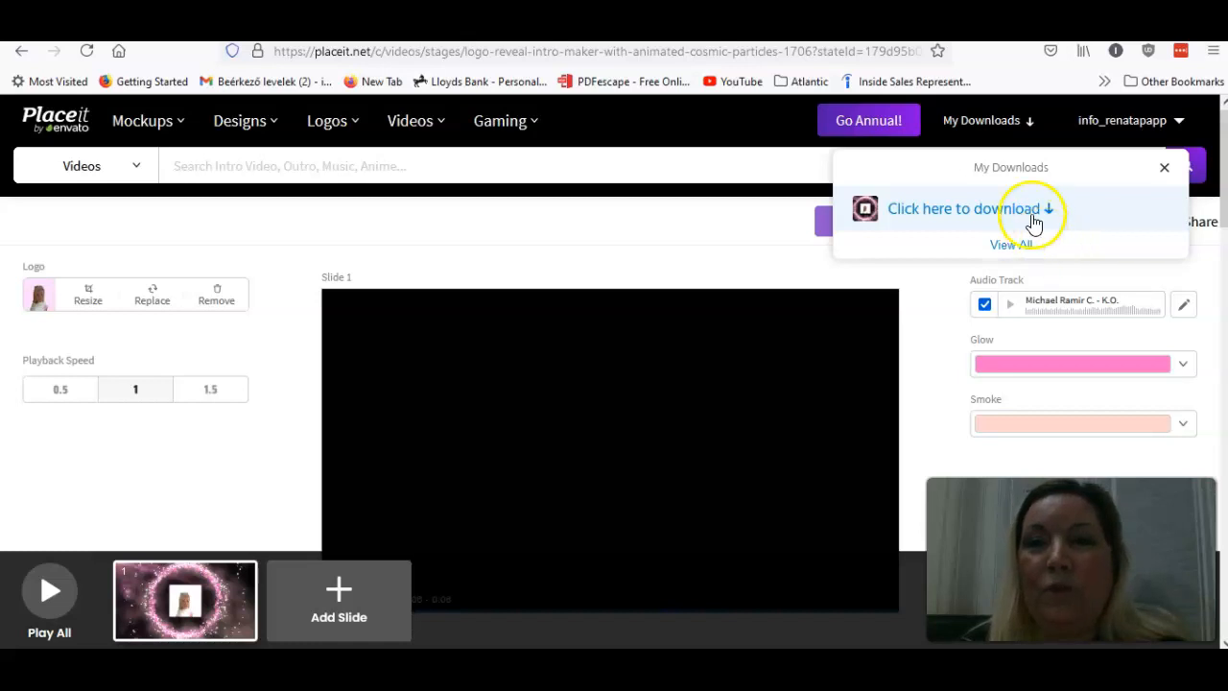
{"action": "left_click", "coordinate": [981, 208]}
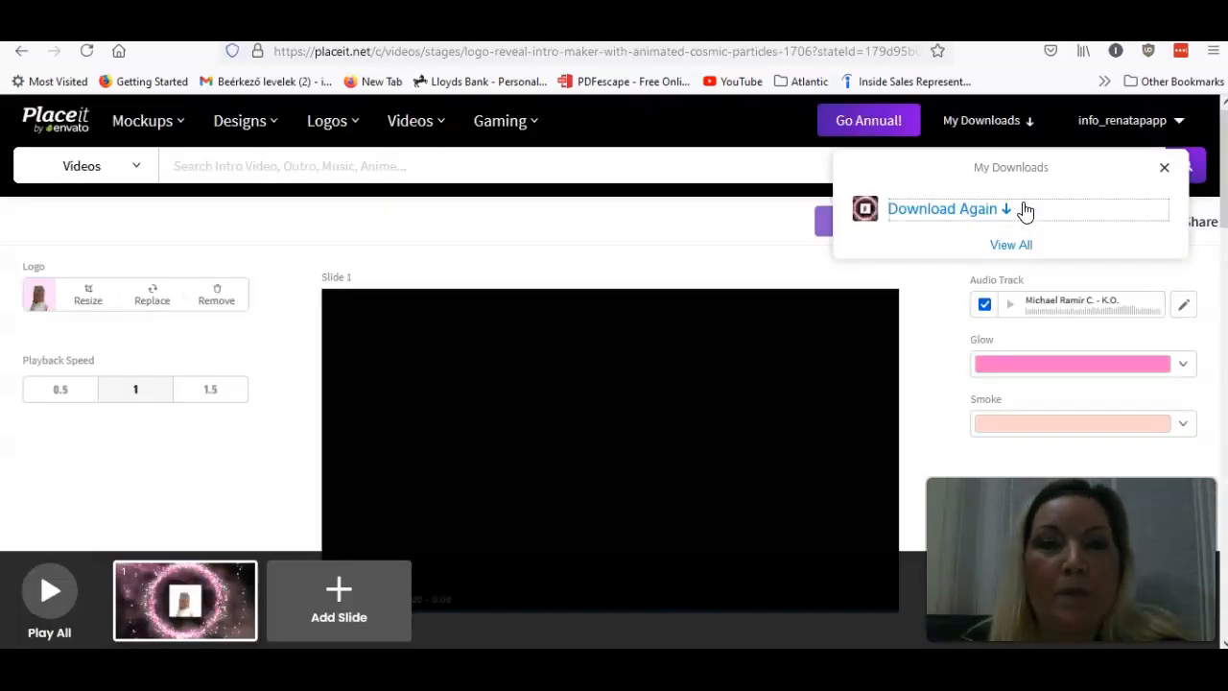
Choose Save File in Firefox's dialog and confirm saving the 10.7 MB MP4
{"action": "left_click", "coordinate": [944, 207]}
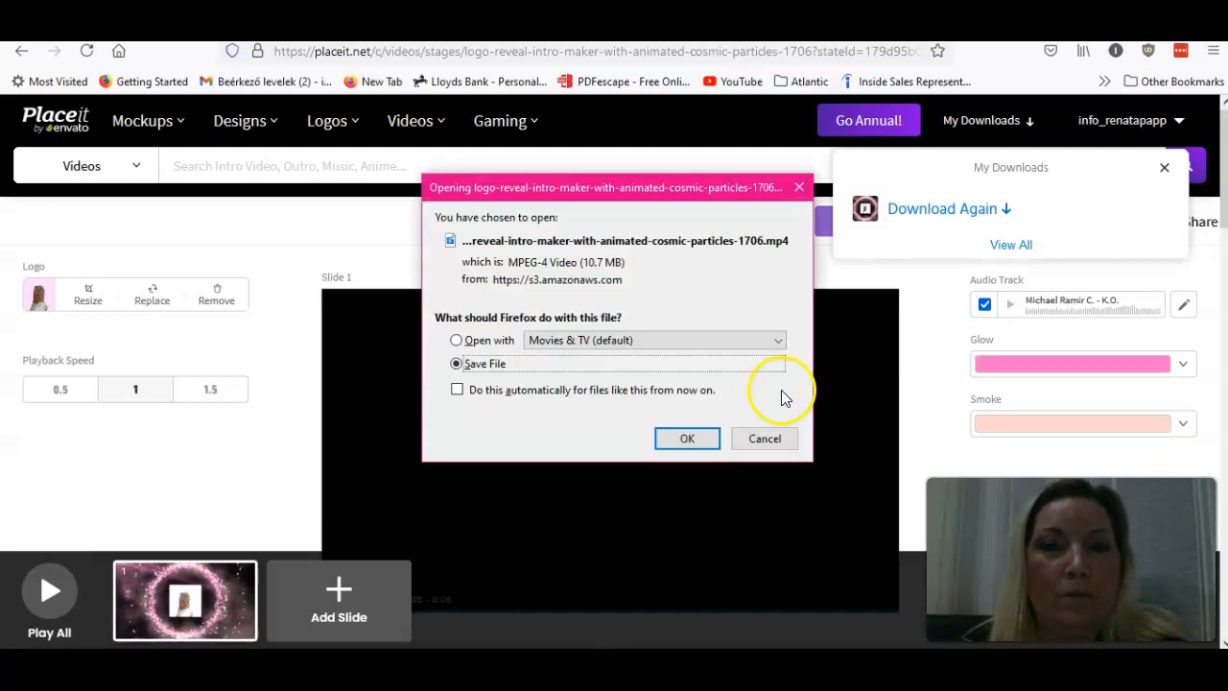
{"action": "left_click", "coordinate": [687, 438]}
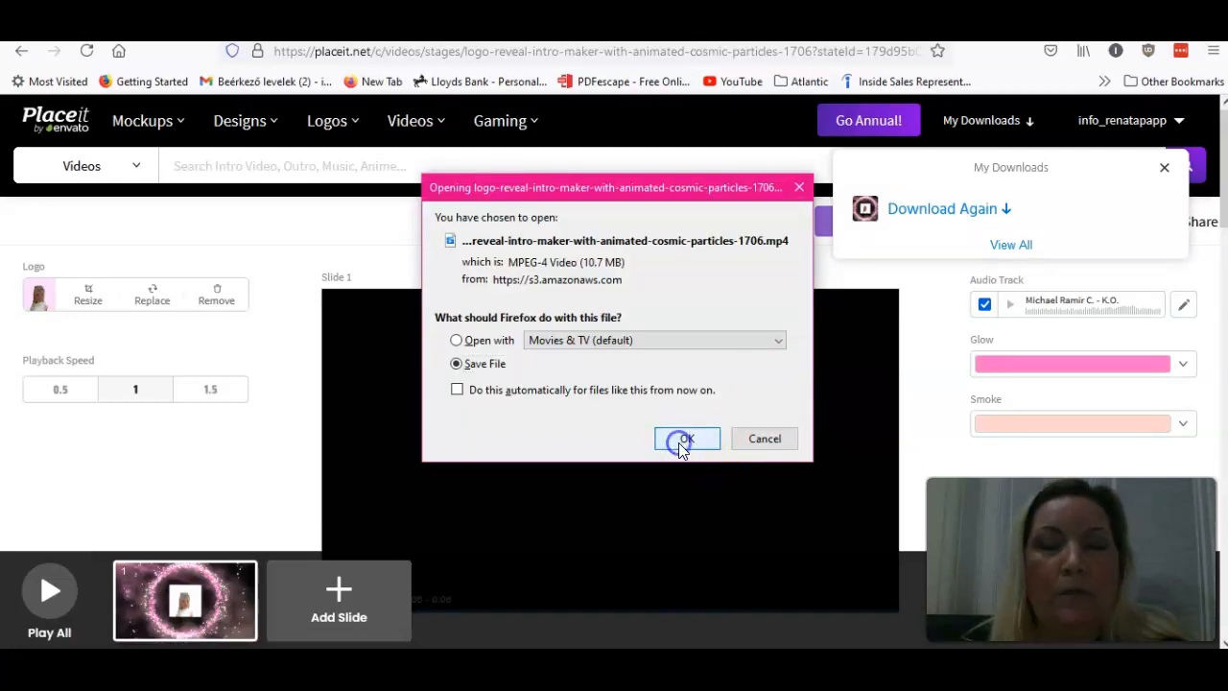
{"action": "left_click", "coordinate": [687, 437]}
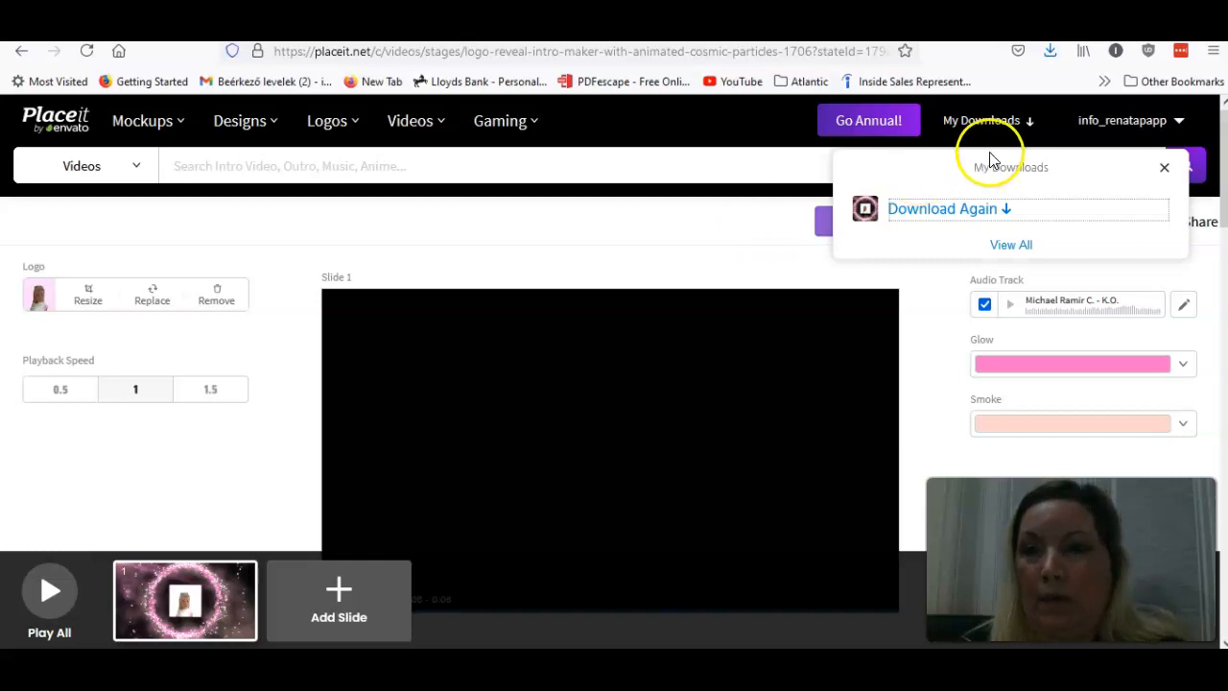
{"action": "mouse_move", "coordinate": [542, 566]}
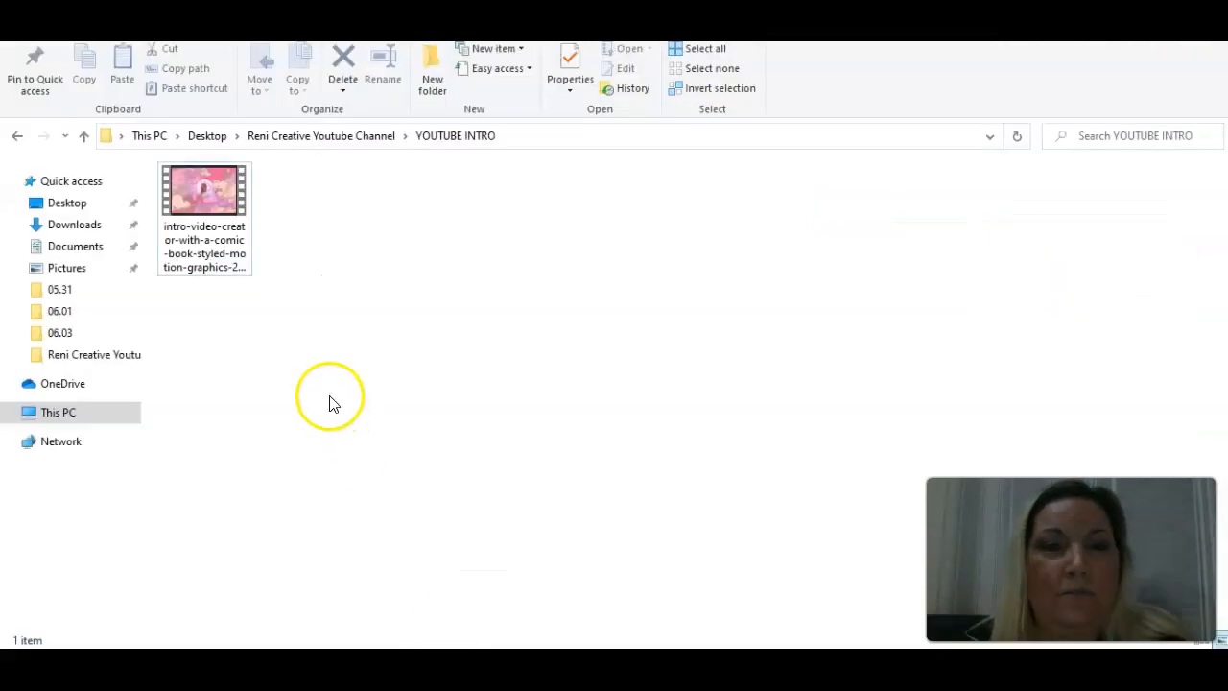
Play the logo-reveal intro MP4 listed under Today in the Downloads folder
{"action": "left_click", "coordinate": [73, 222]}
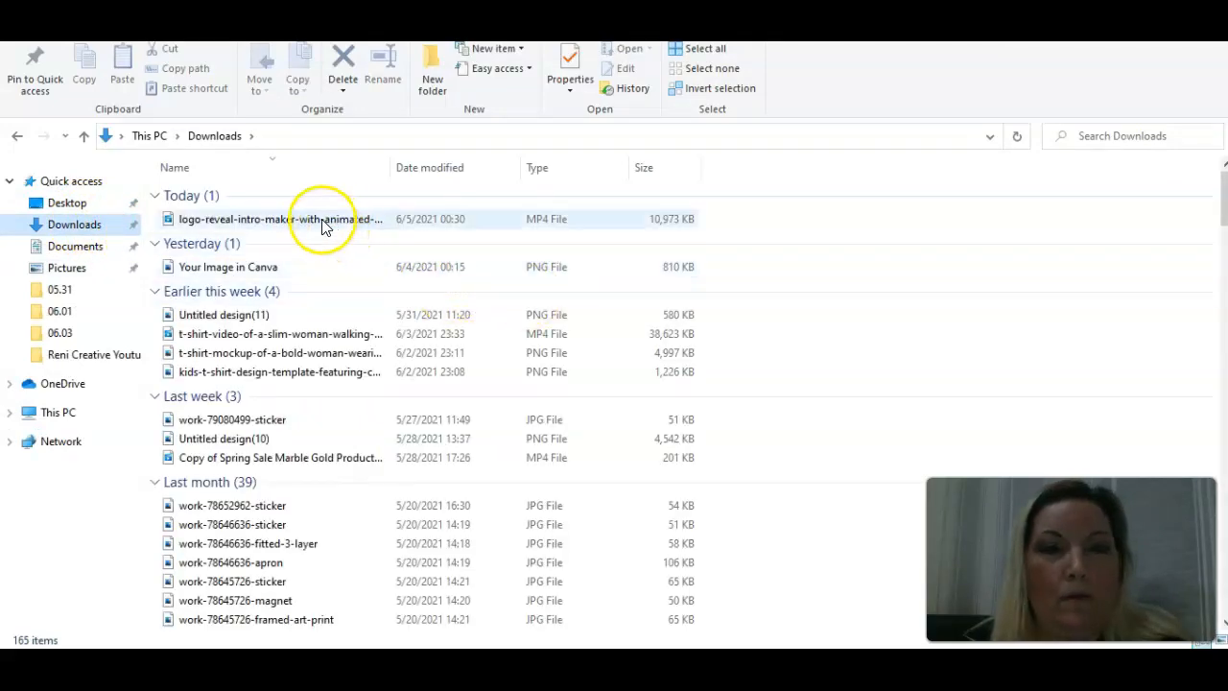
{"action": "left_click", "coordinate": [323, 219]}
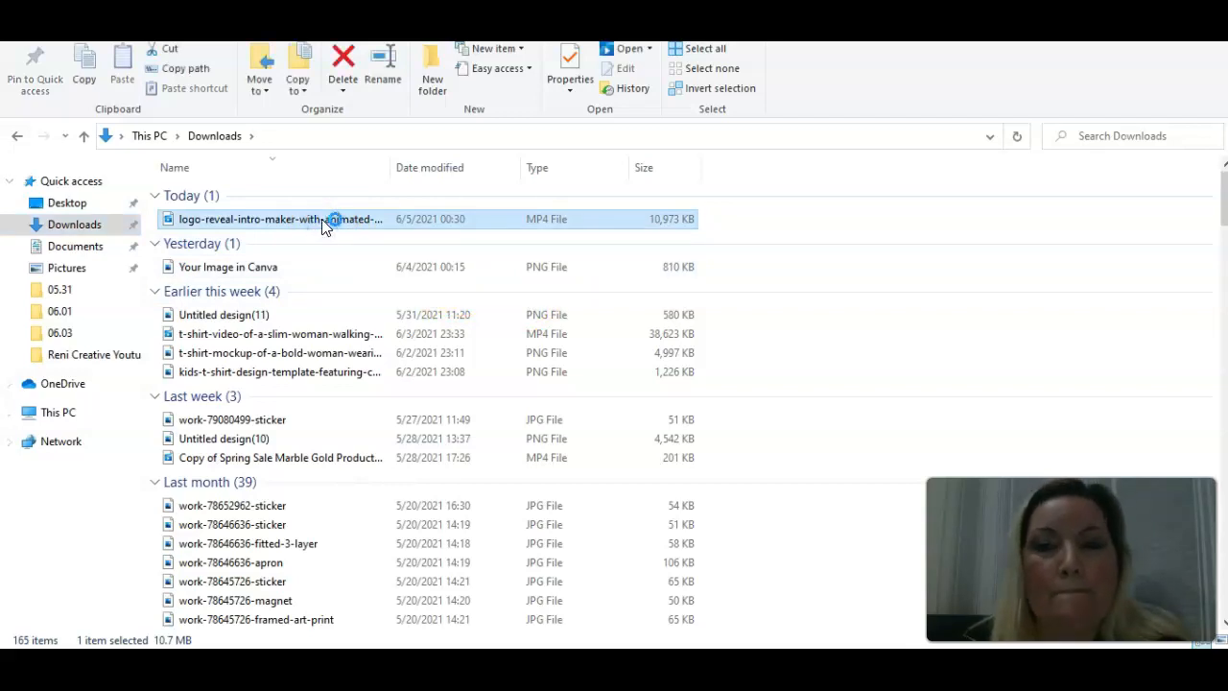
{"action": "double_click", "coordinate": [278, 219]}
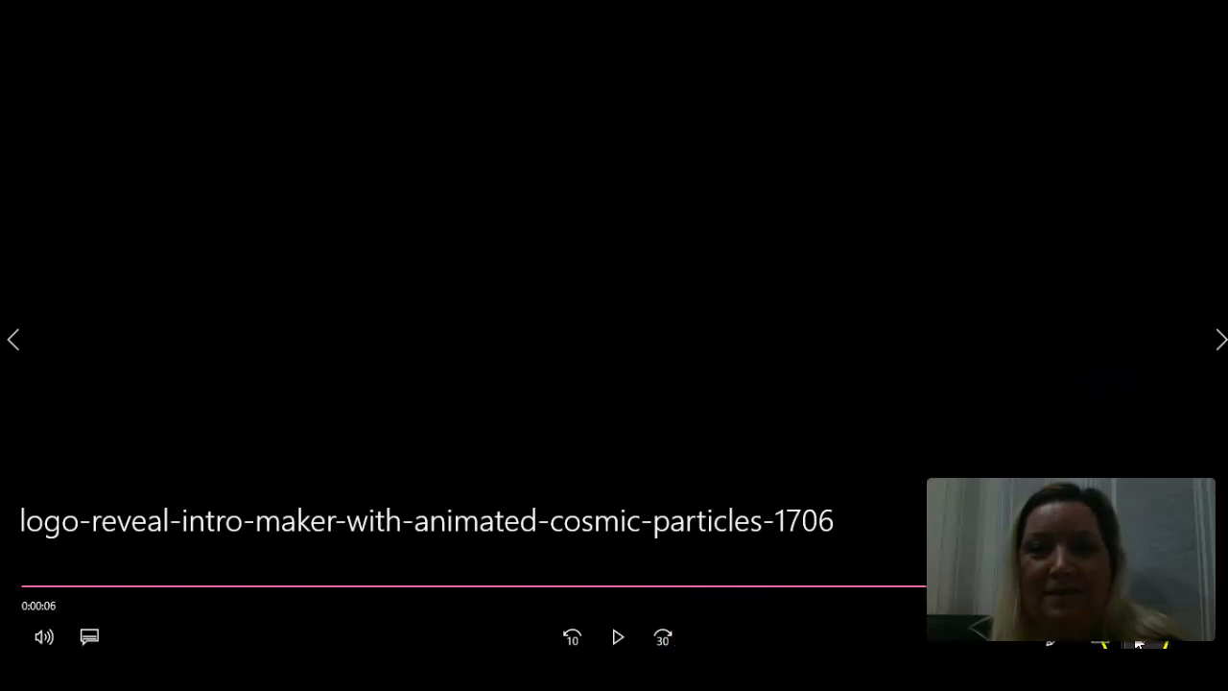
{"action": "mouse_move", "coordinate": [1131, 109]}
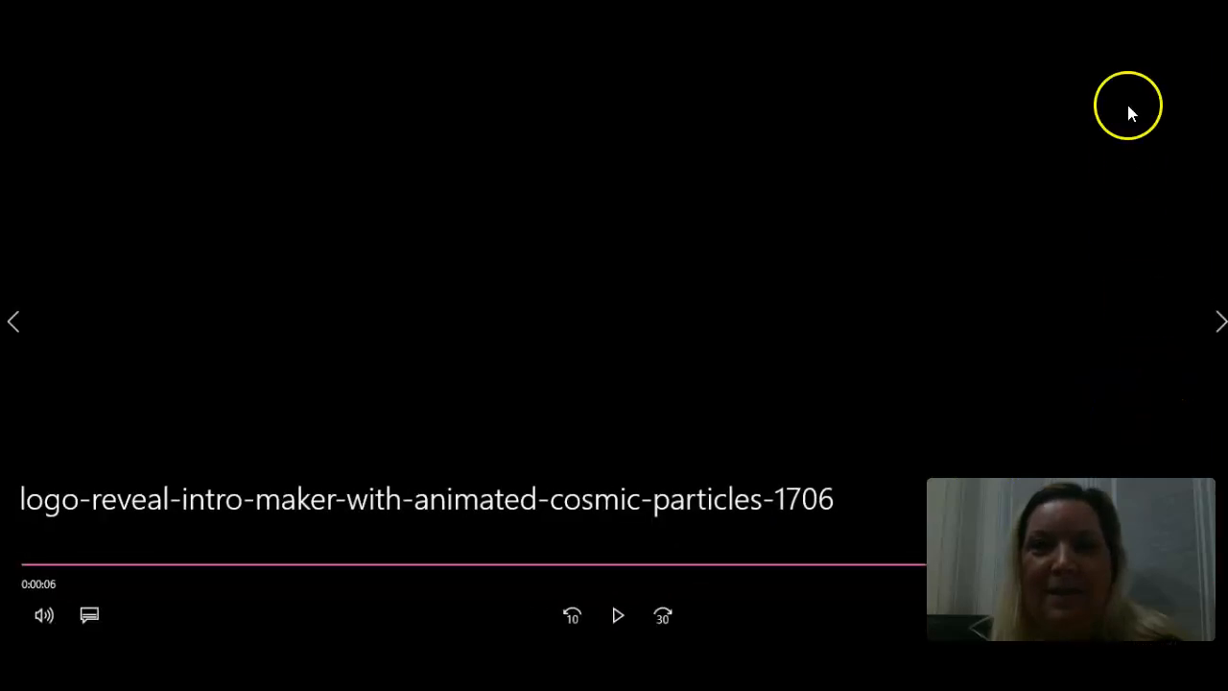
{"action": "mouse_move", "coordinate": [613, 242]}
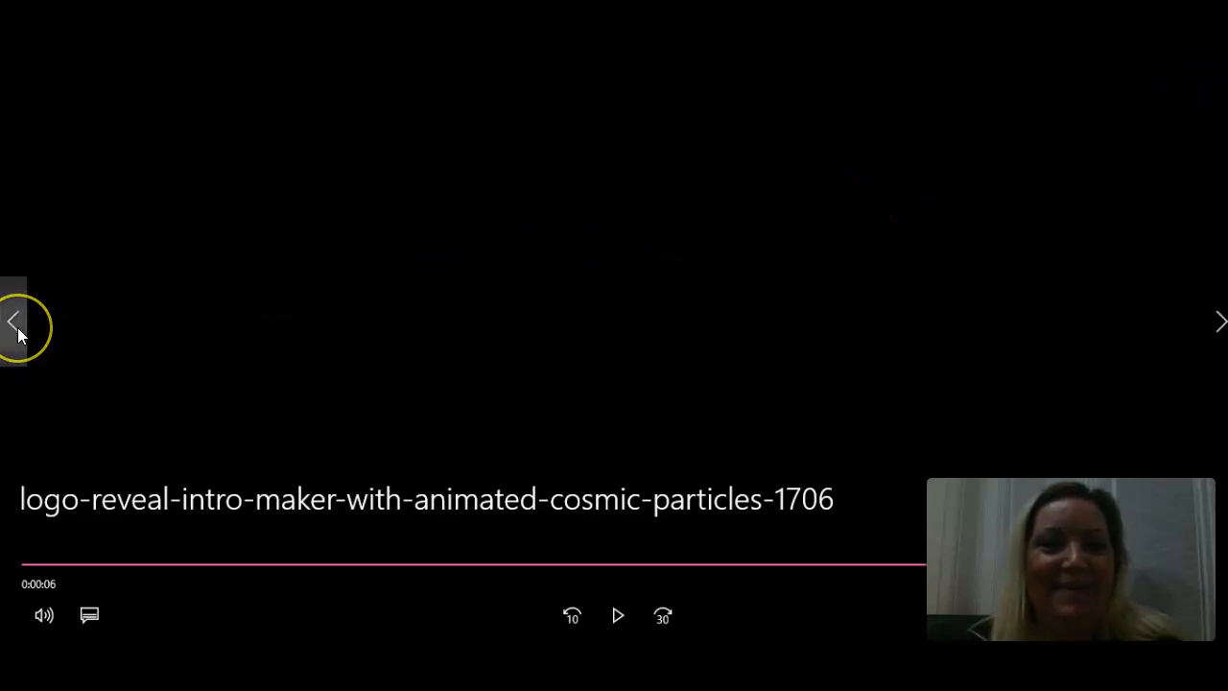
Switch to the previous t-shirt mockup video, play it briefly, then pause it
{"action": "left_click", "coordinate": [13, 324]}
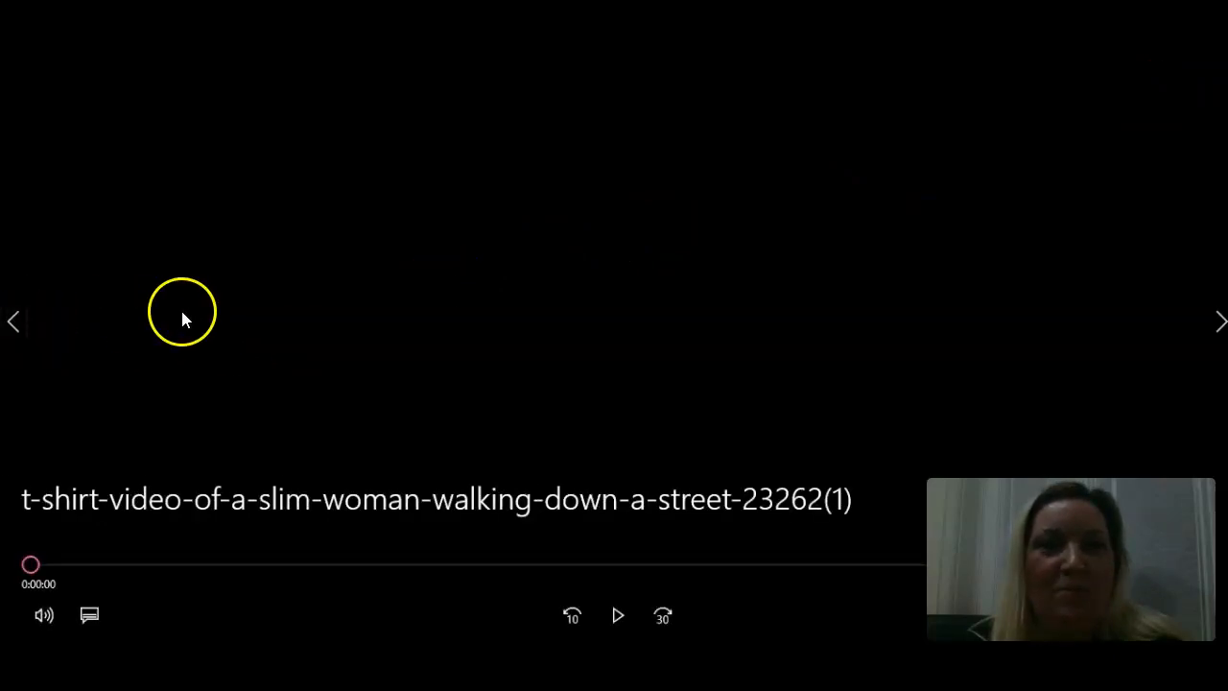
{"action": "left_click", "coordinate": [620, 618]}
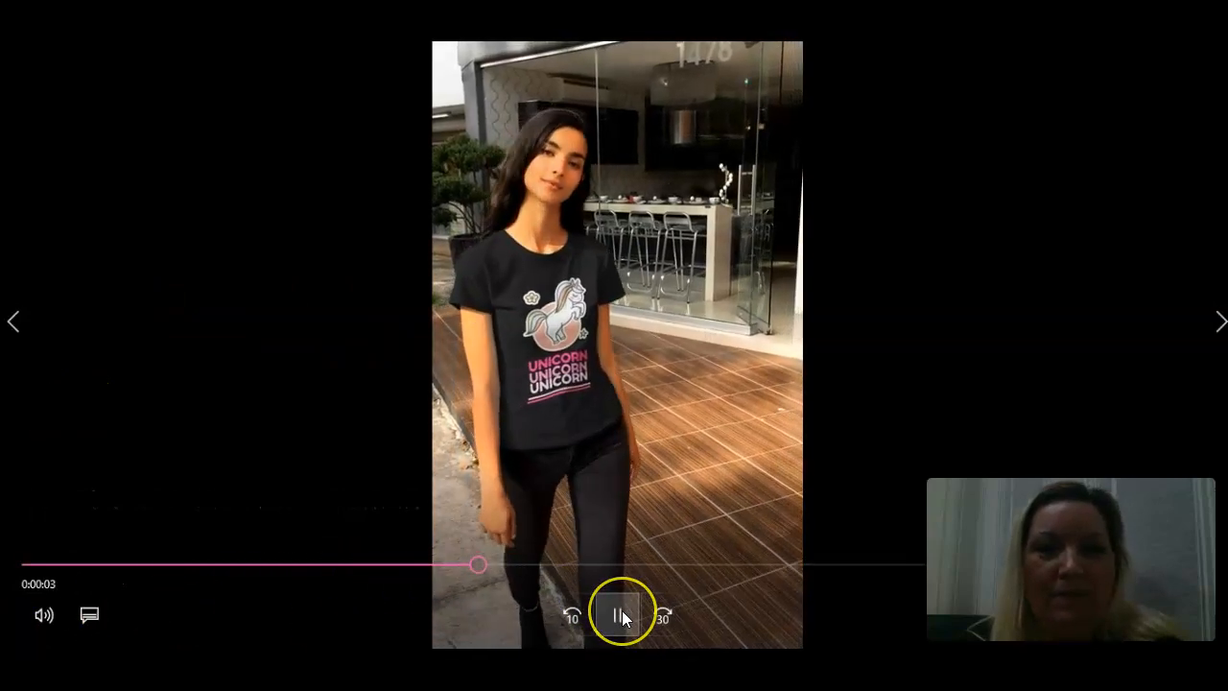
{"action": "left_click", "coordinate": [622, 612]}
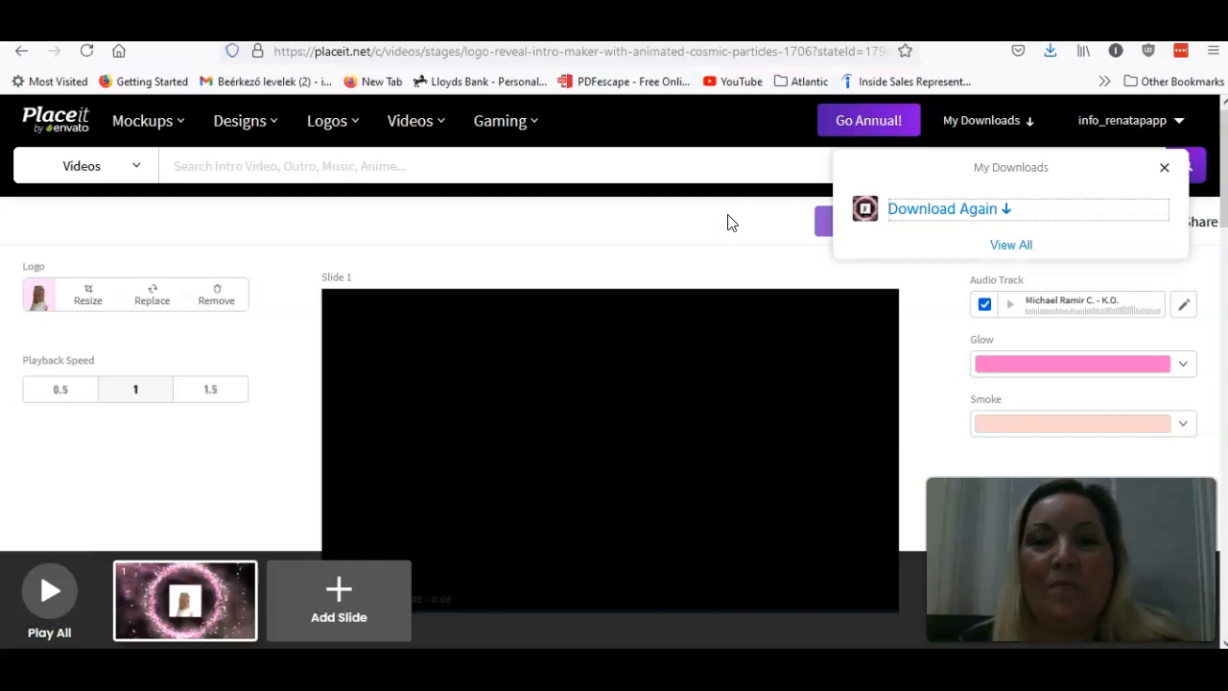
{"action": "mouse_move", "coordinate": [726, 230]}
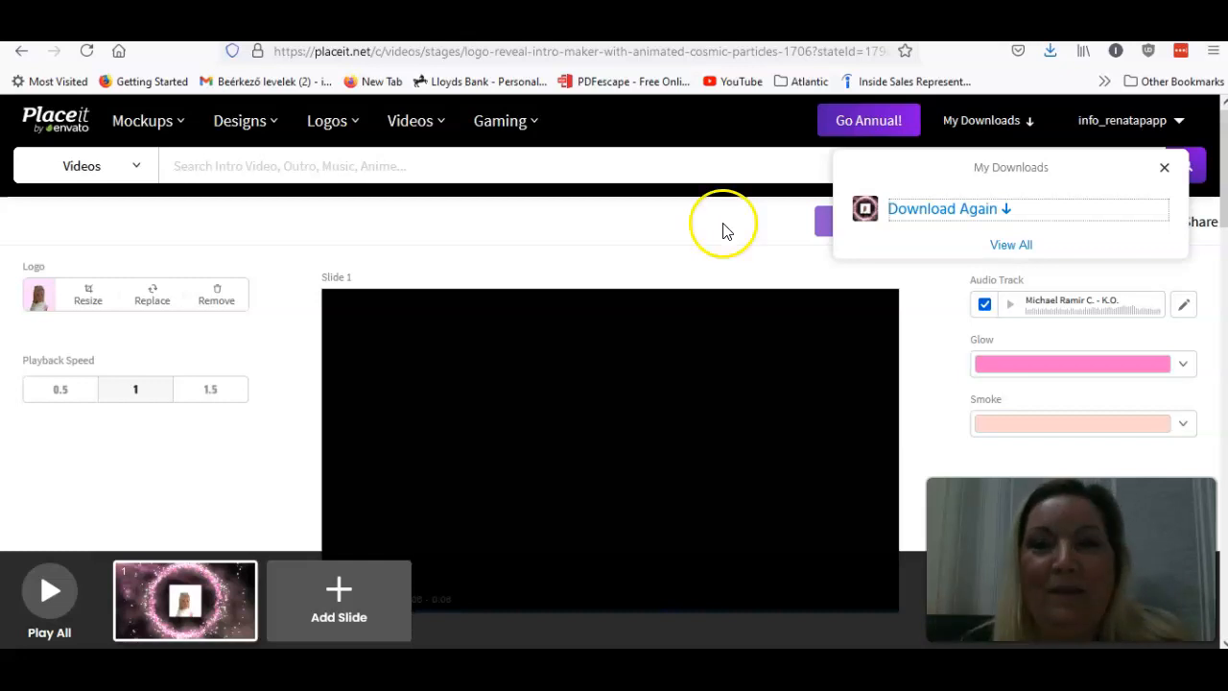
{"action": "mouse_move", "coordinate": [606, 288]}
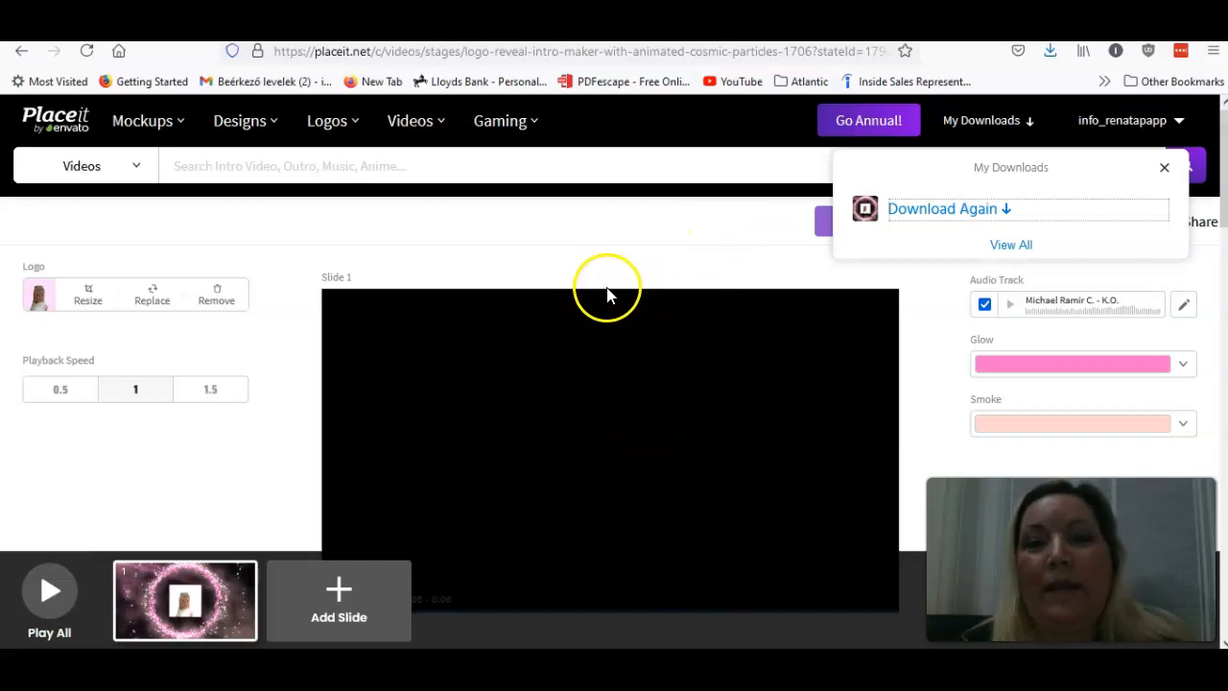